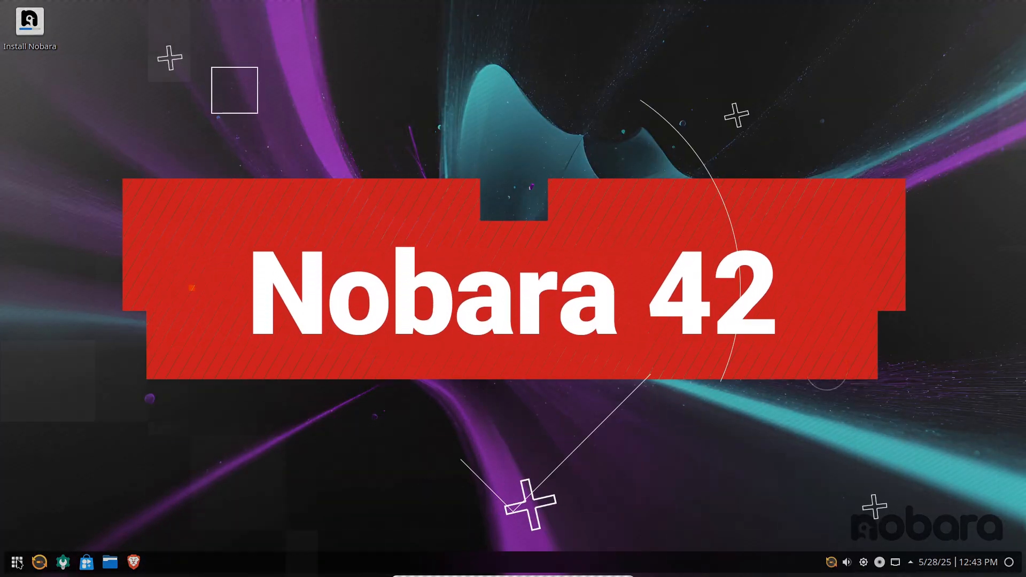
Browse the Development and Multimedia application categories in the launcher
click(16, 561)
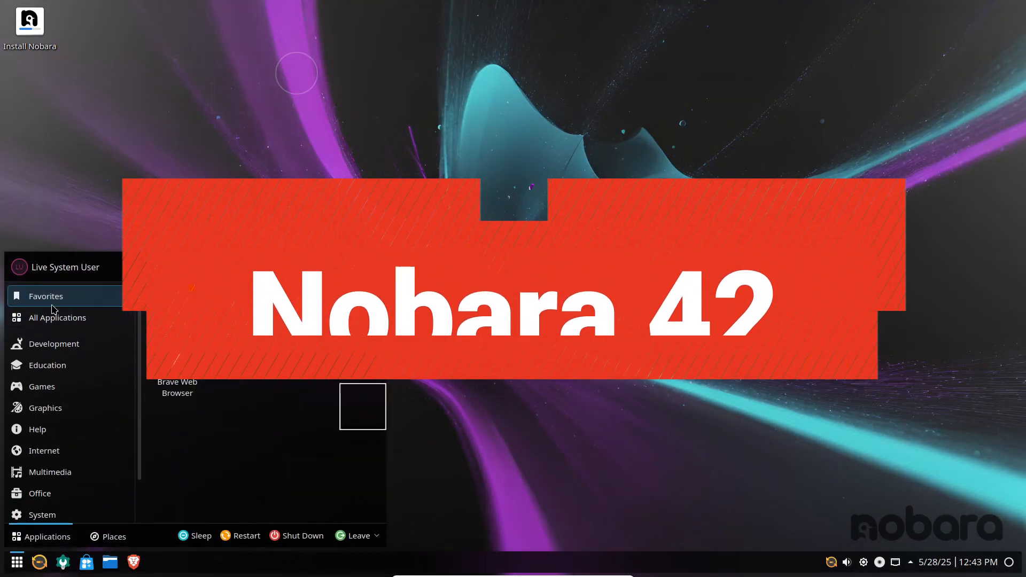
click(54, 343)
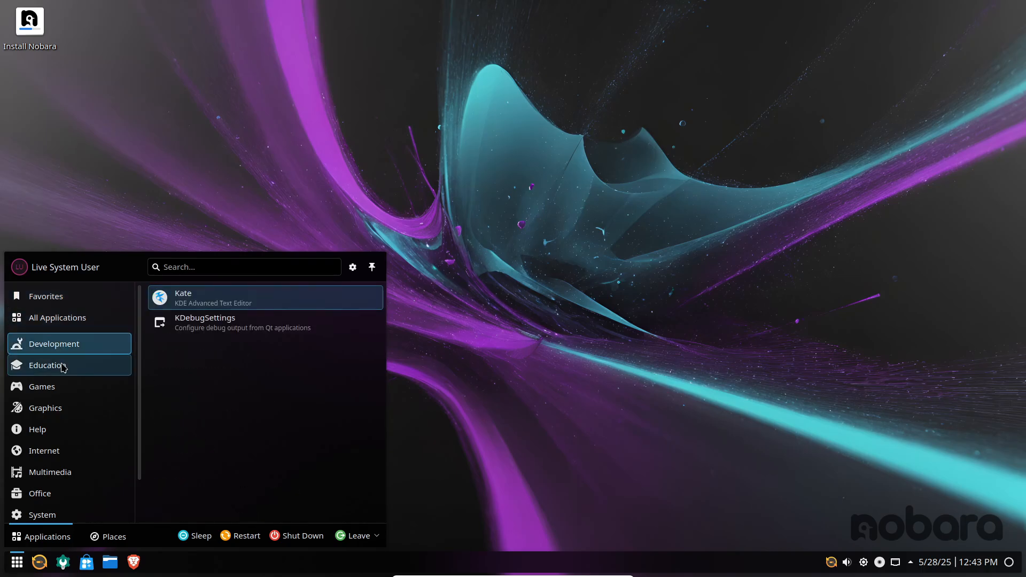
click(45, 407)
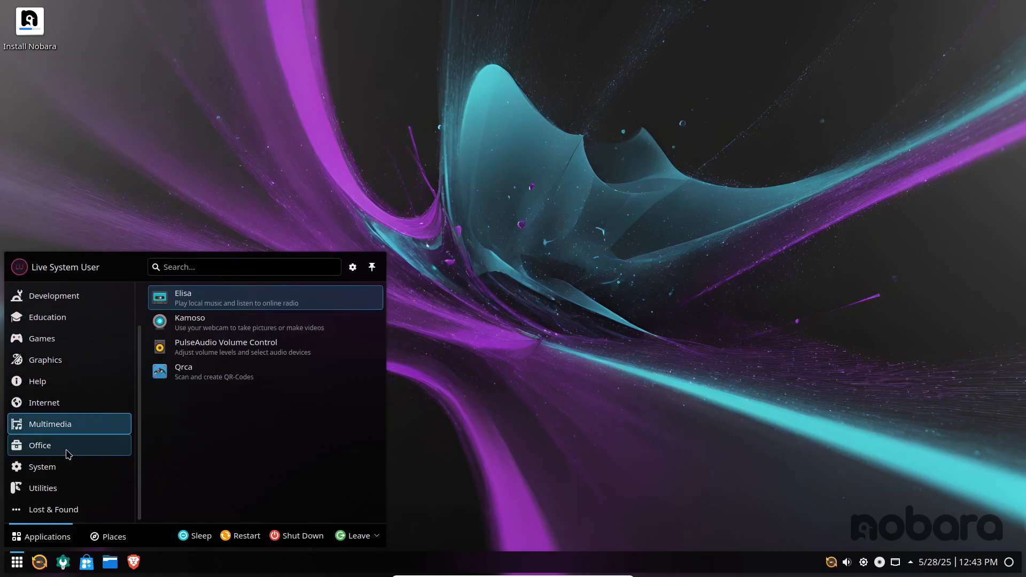
click(40, 445)
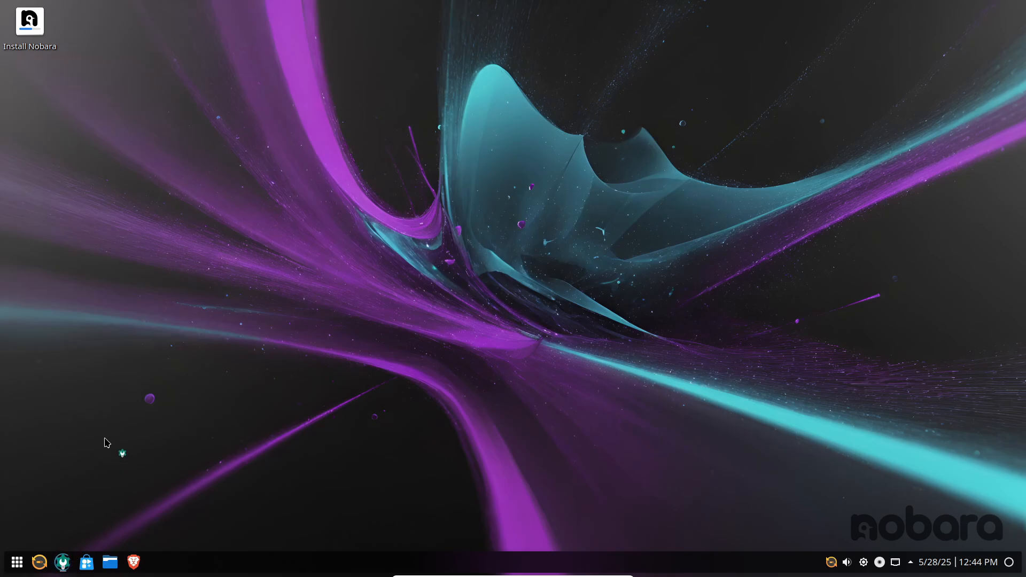
Check the About This System details in System Settings
click(62, 563)
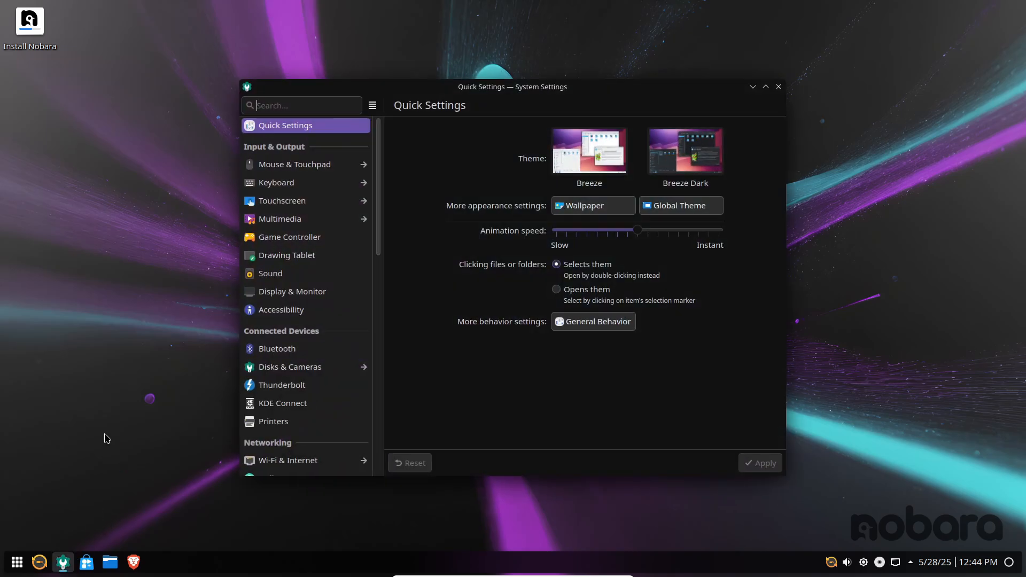
scroll(down, 3)
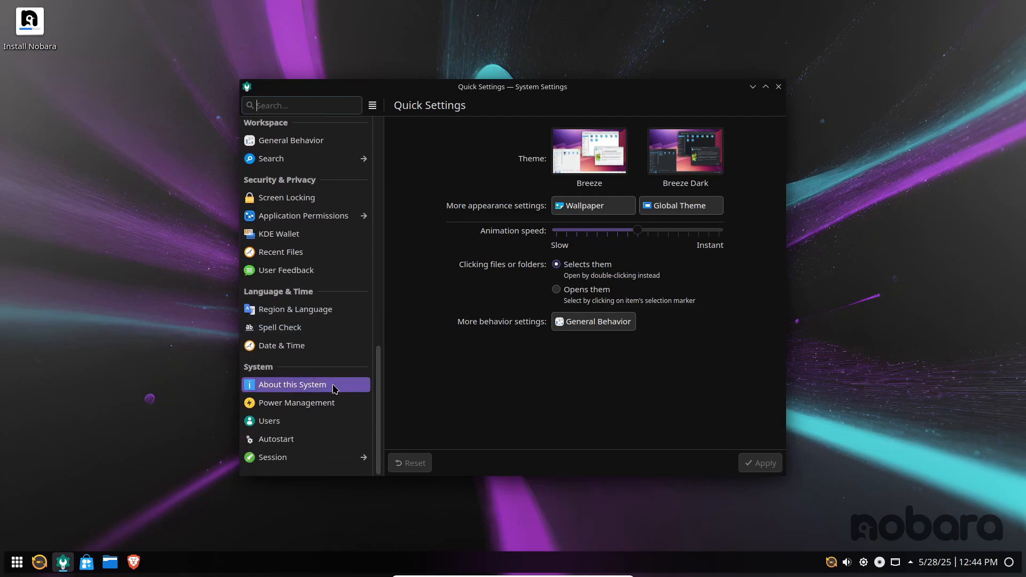
click(292, 384)
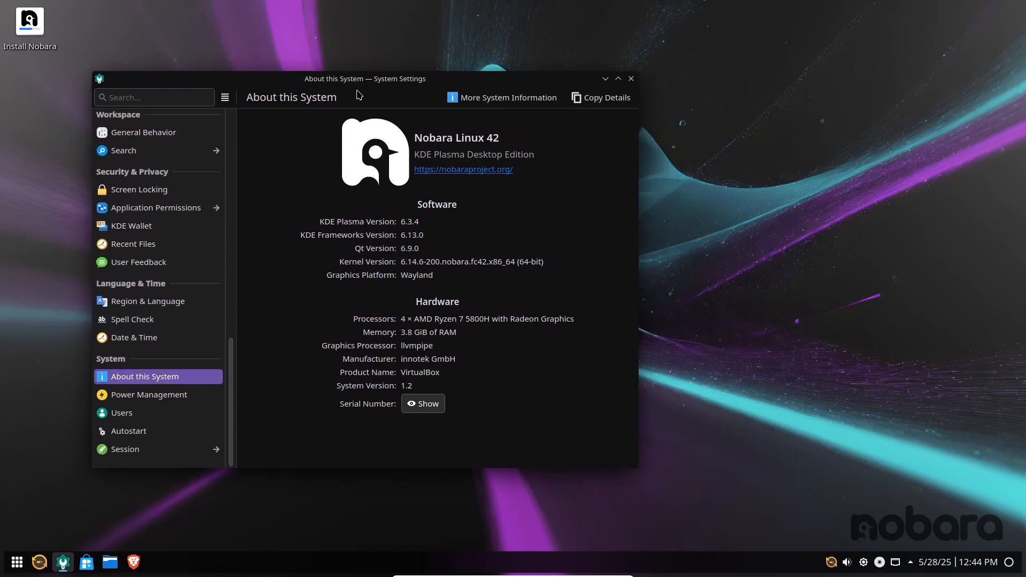
mouse_move(620, 124)
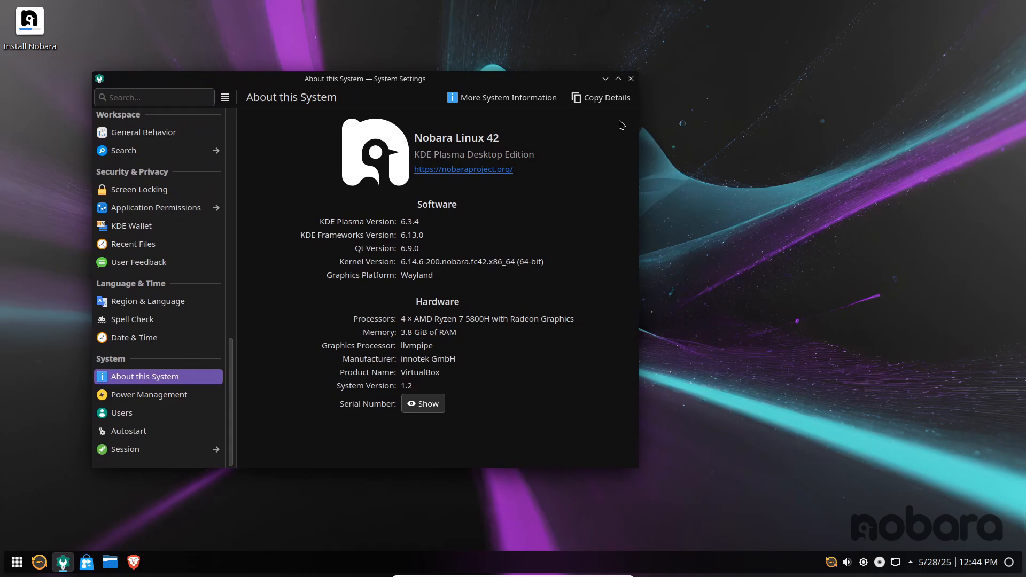
click(630, 78)
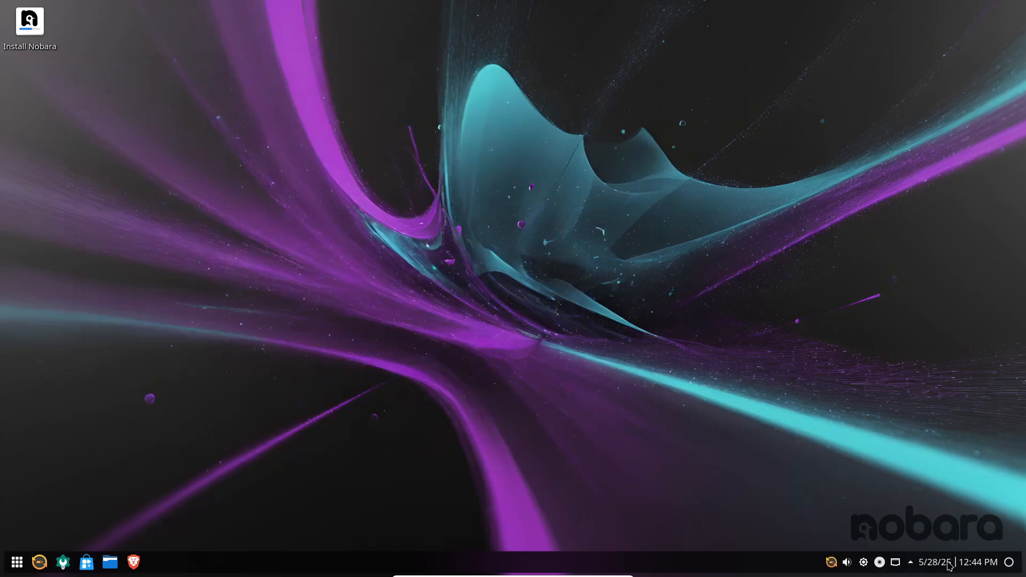
mouse_move(10, 327)
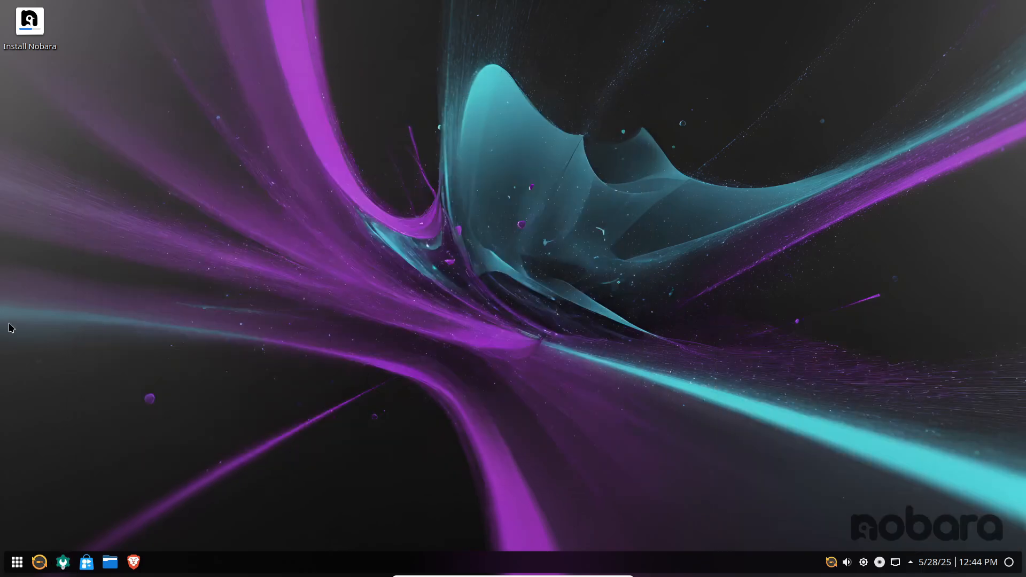
mouse_move(281, 128)
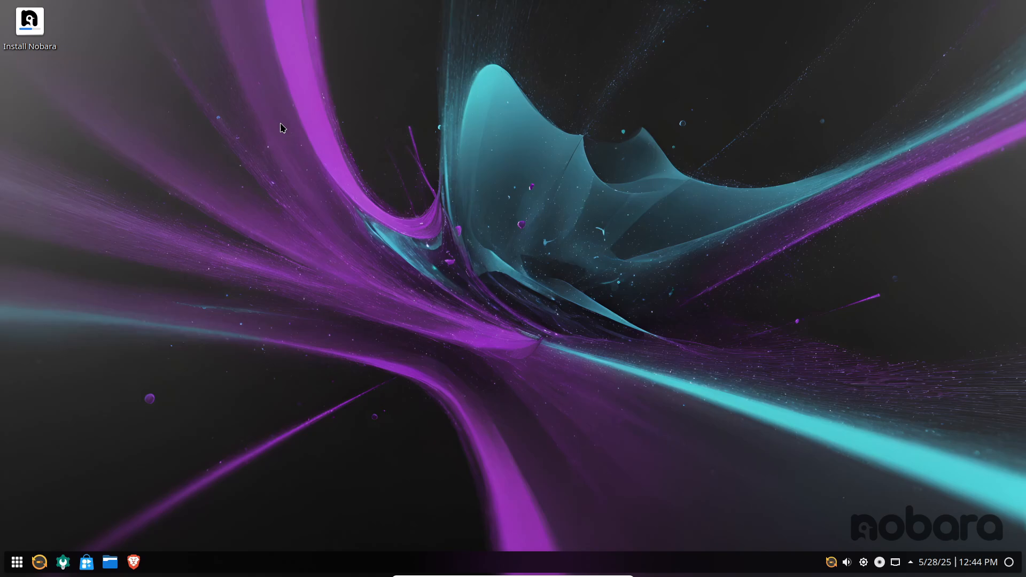
mouse_move(64, 509)
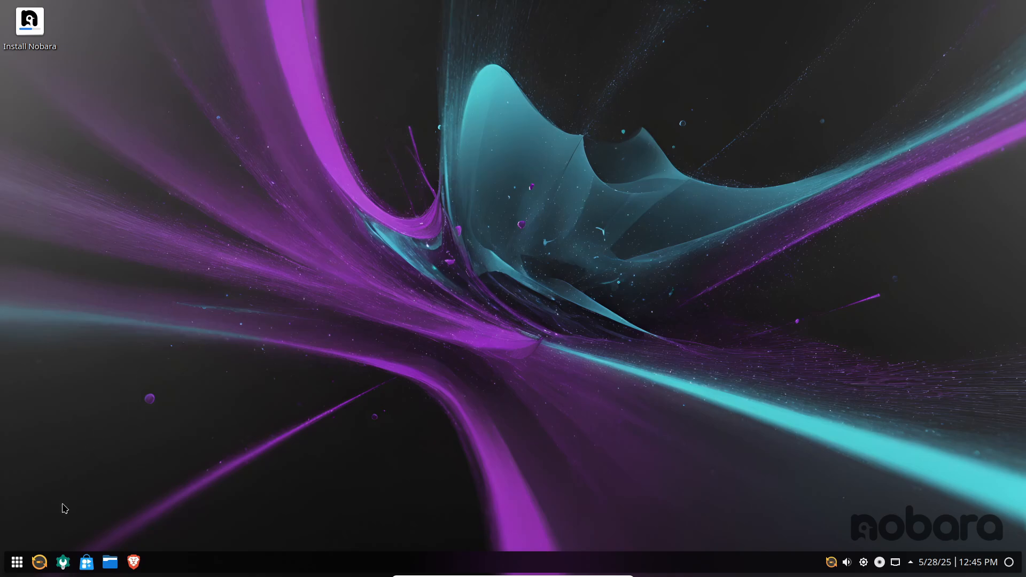
Run Nobara Driver Manager from the launcher's System category, then close it
click(16, 561)
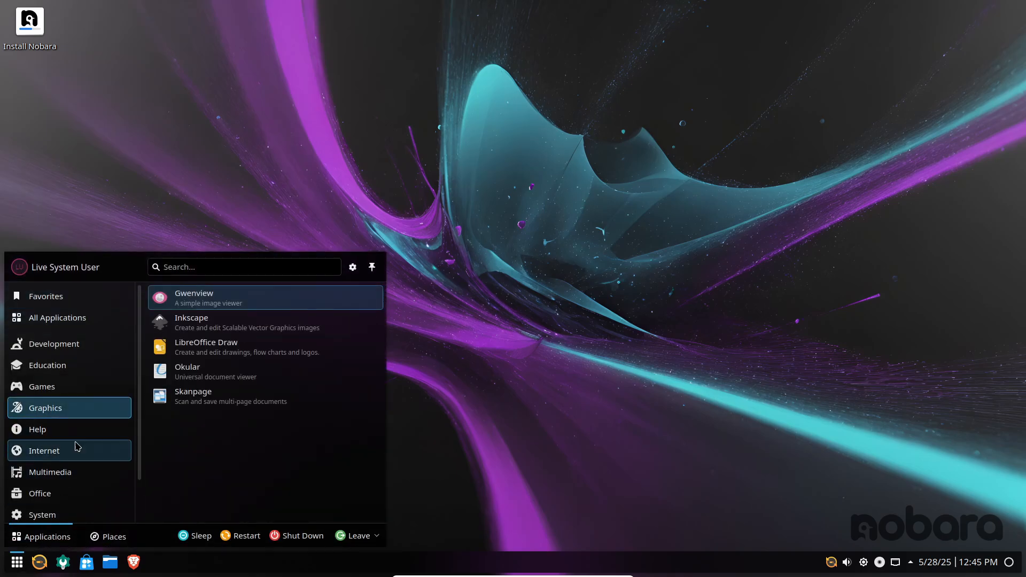
click(42, 514)
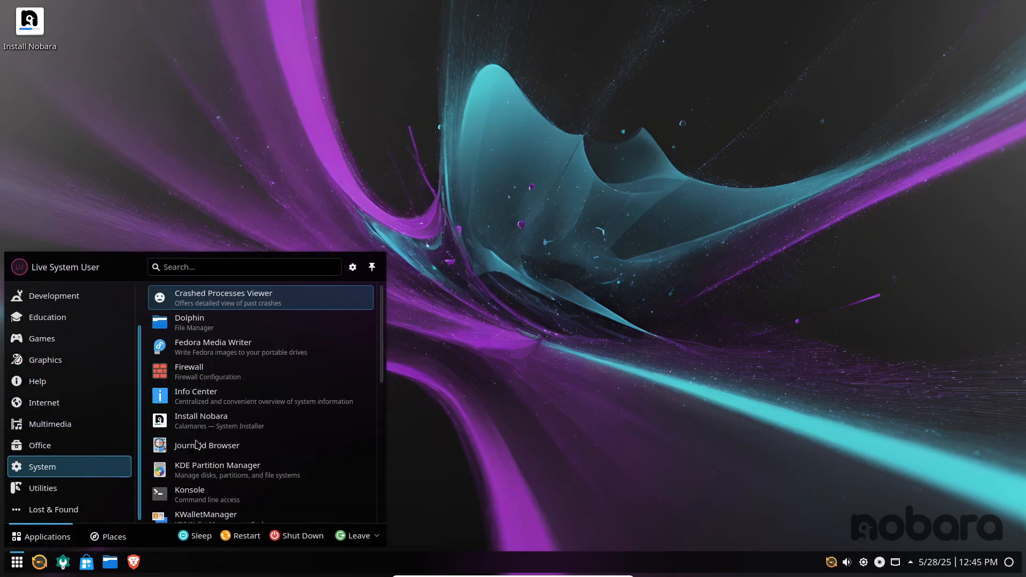
scroll(down, 3)
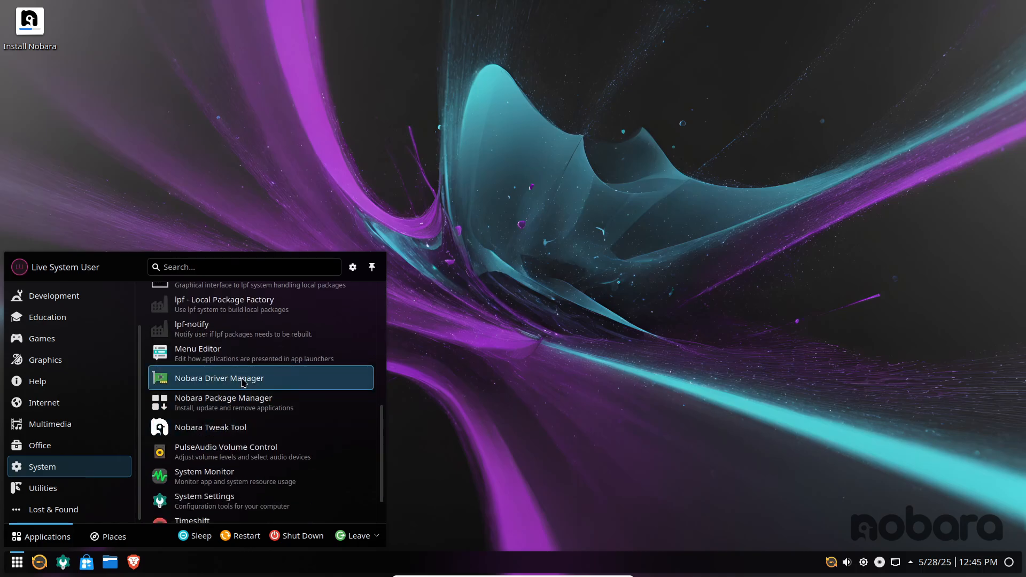
click(218, 377)
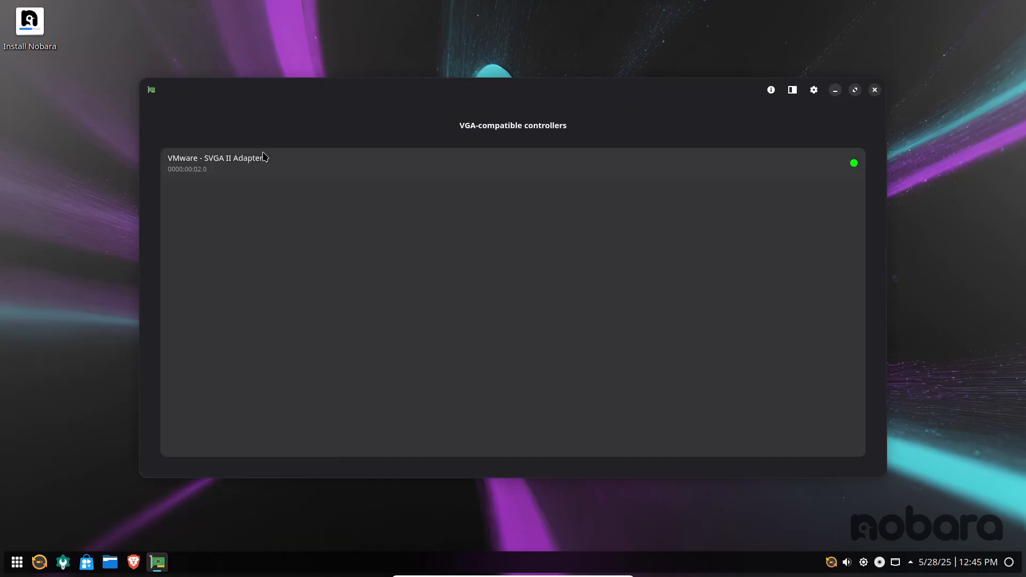
mouse_move(247, 253)
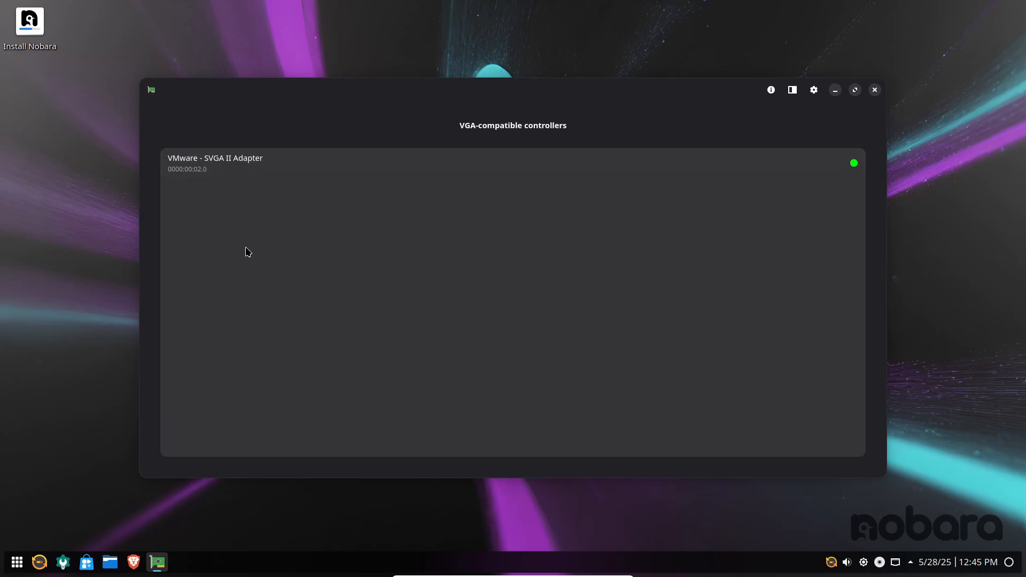
click(873, 90)
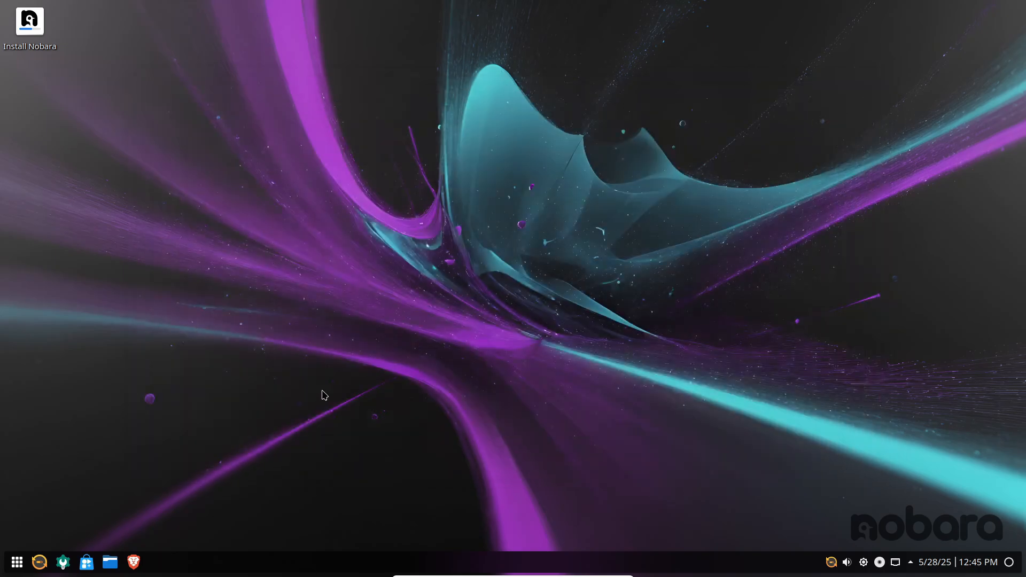
mouse_move(206, 455)
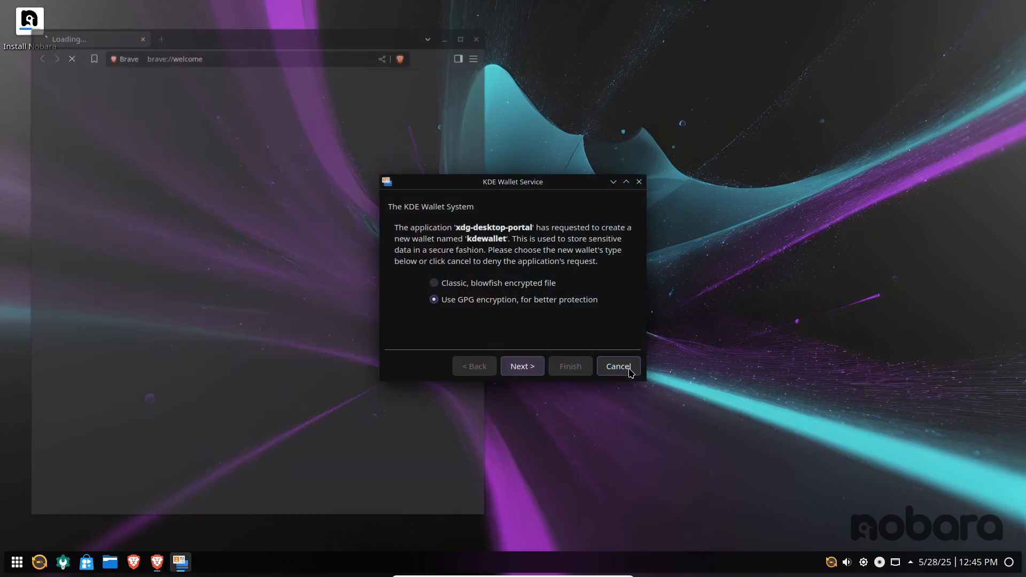
Decline the KDE wallet, finish Brave's welcome, check About Brave (1.78.97), then close Brave
click(617, 366)
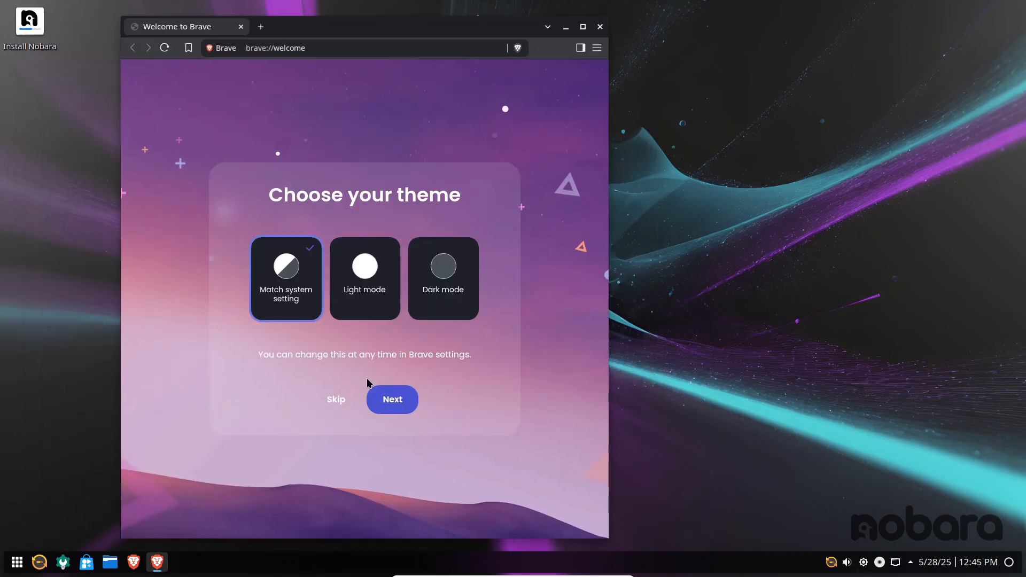
click(391, 398)
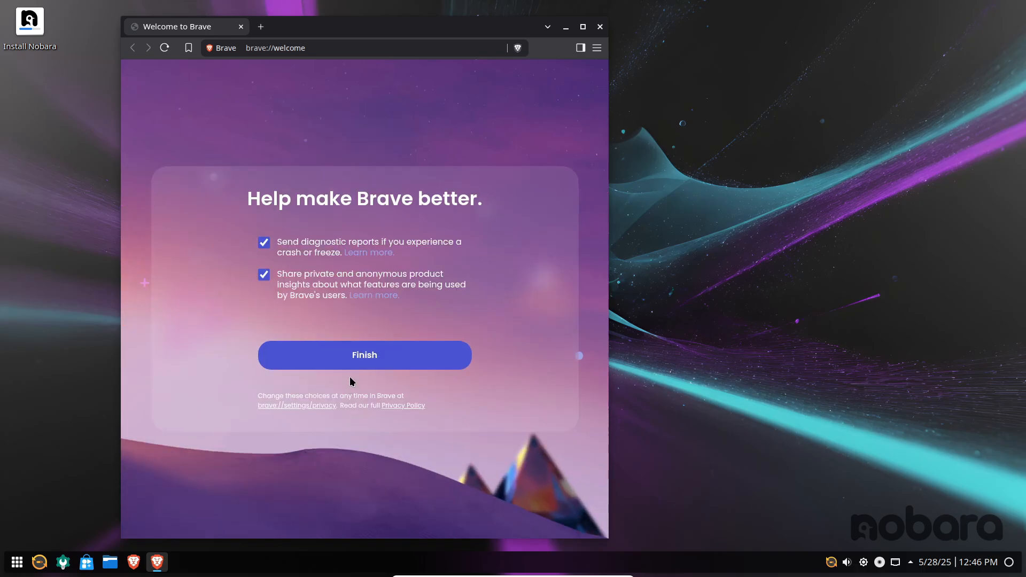
click(596, 47)
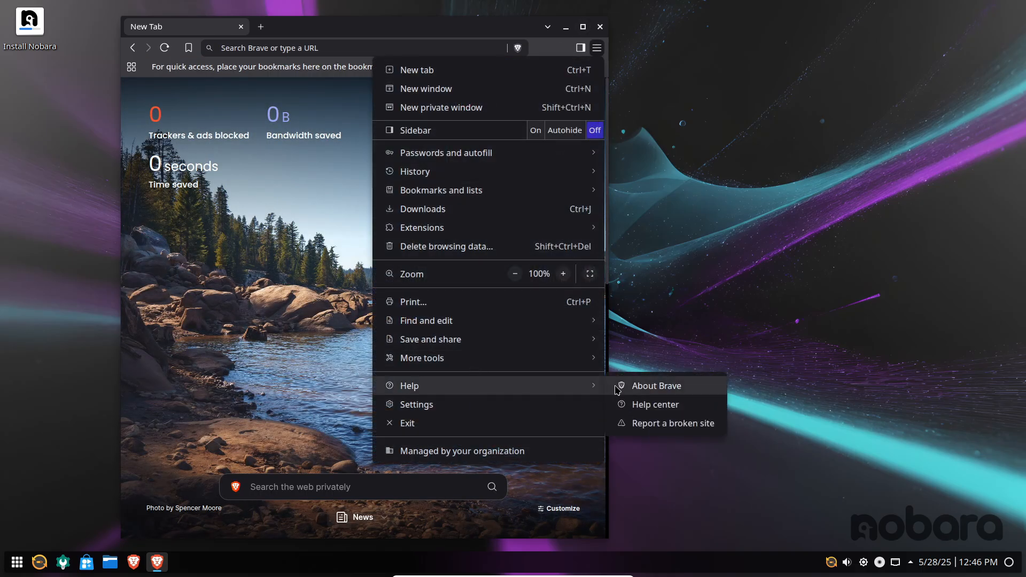
click(655, 386)
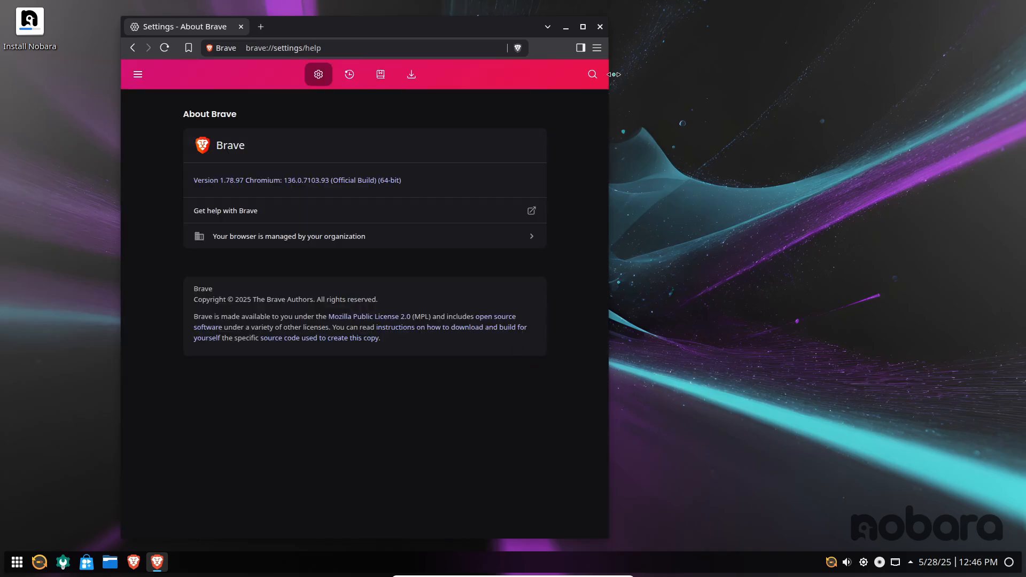
click(598, 26)
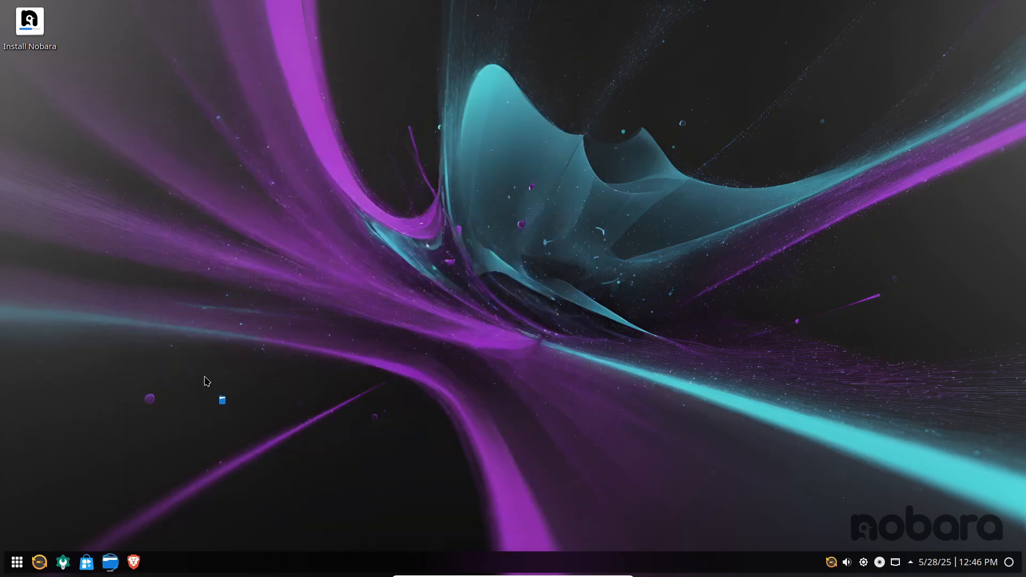
mouse_move(10, 398)
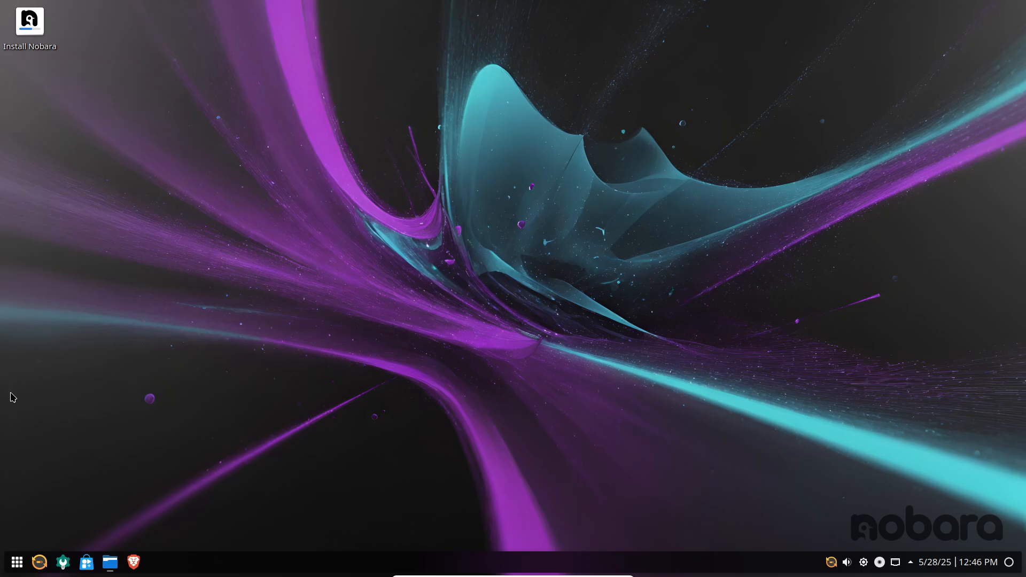
click(109, 562)
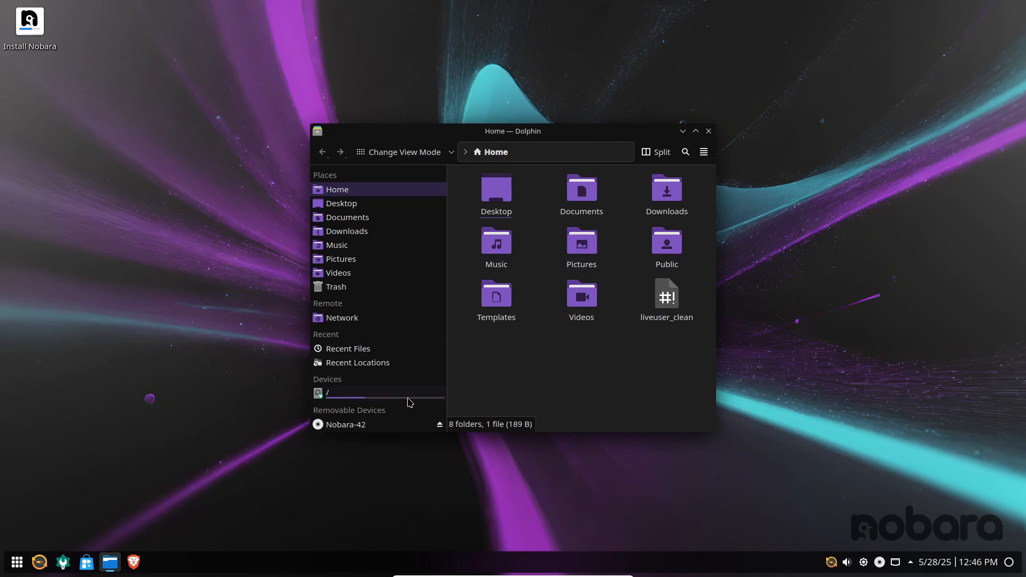
click(340, 259)
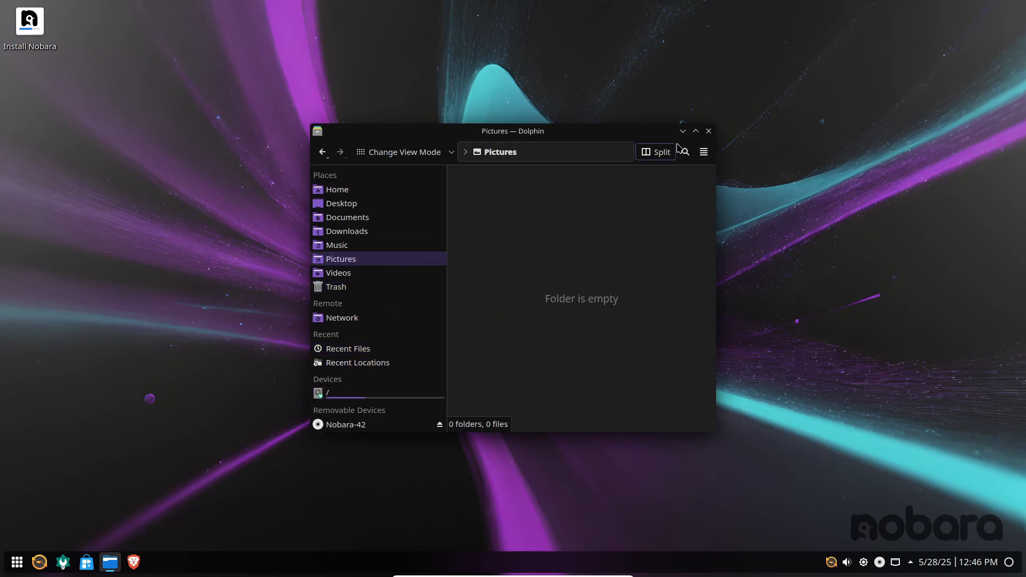
click(704, 151)
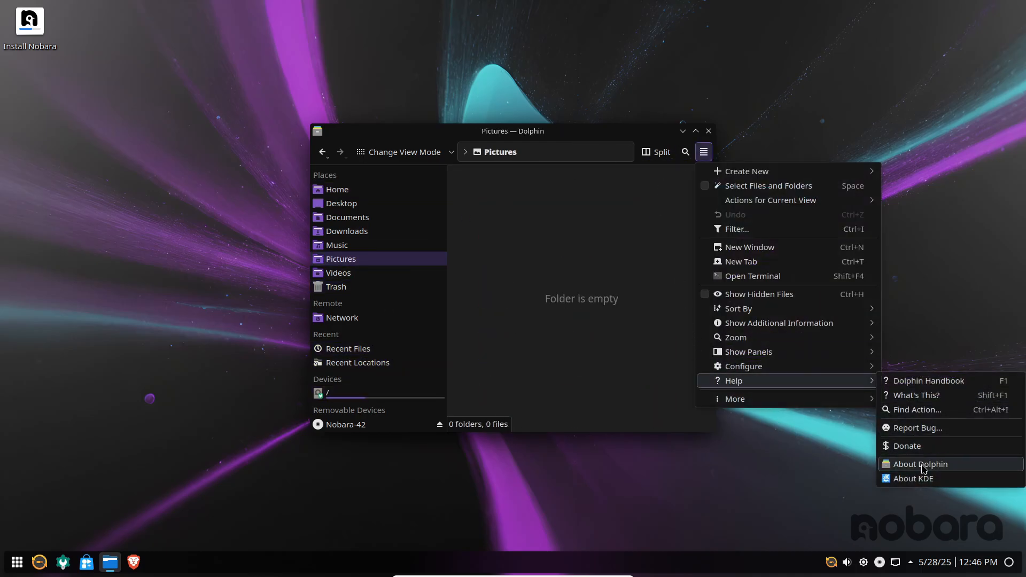
click(707, 131)
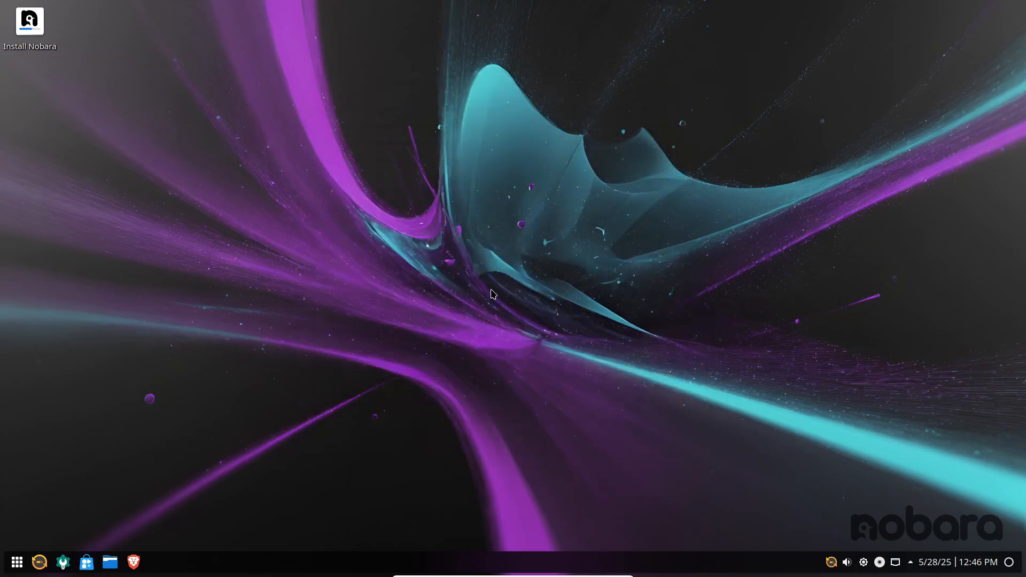
mouse_move(16, 563)
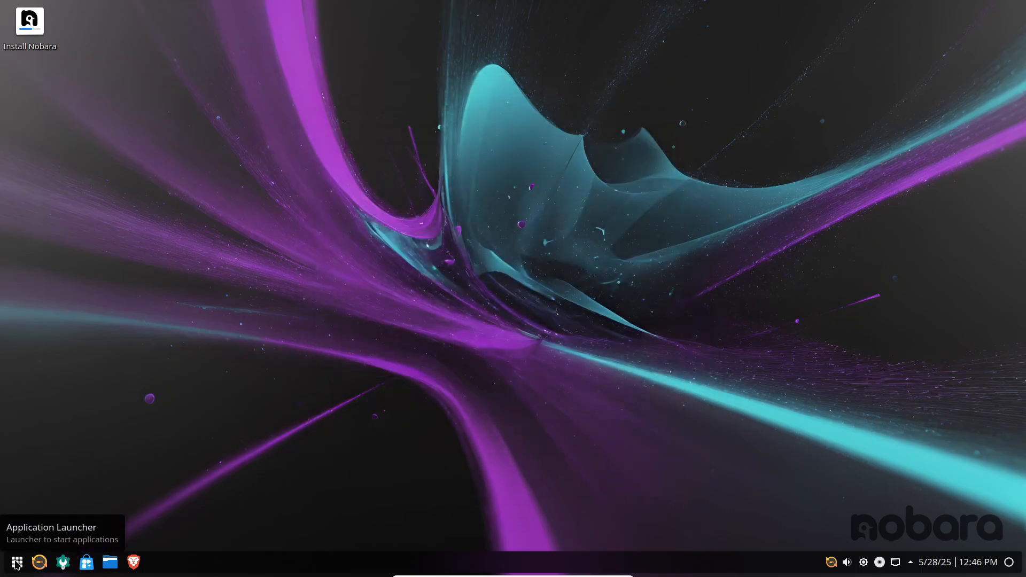
Bring up the application launcher from the panel
click(16, 563)
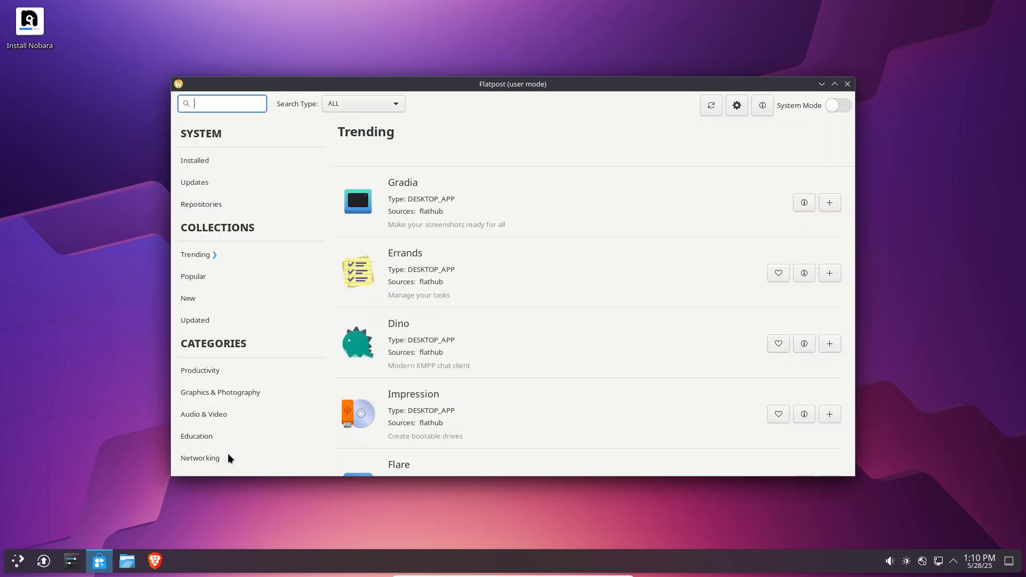
Browse Flatpost's Installed, Repositories, Trending and New collections
scroll(down, 3)
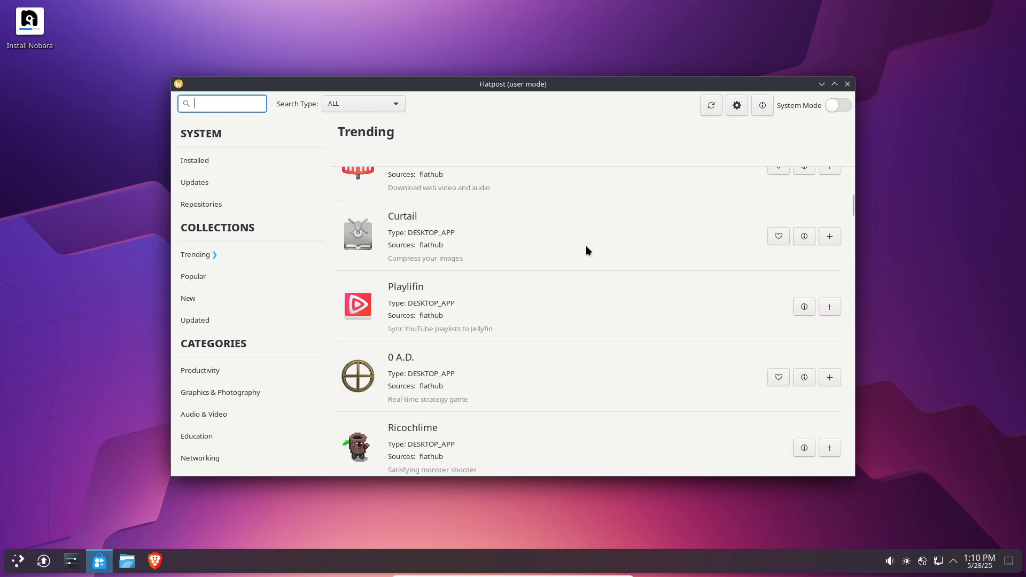
click(195, 160)
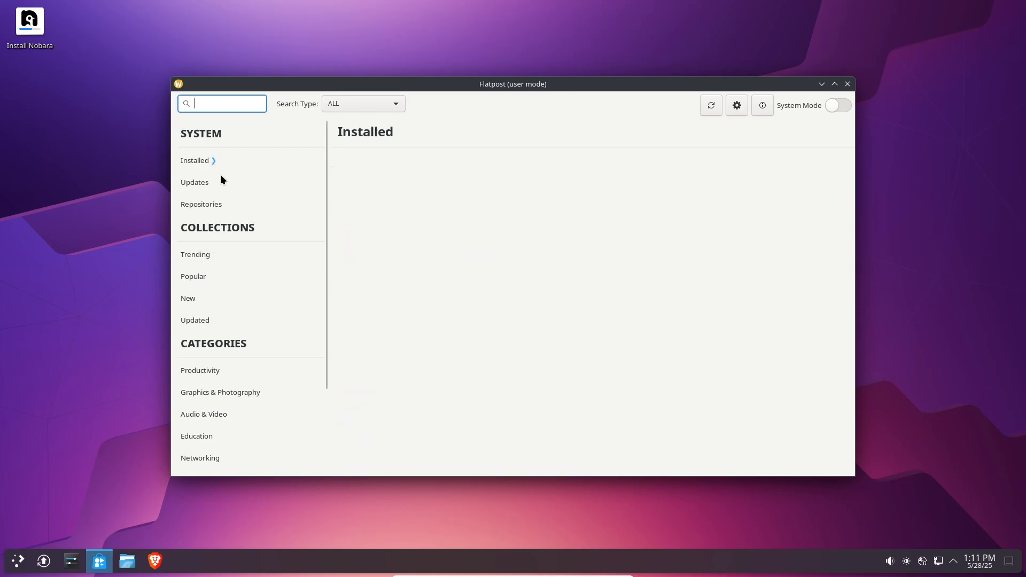
click(201, 203)
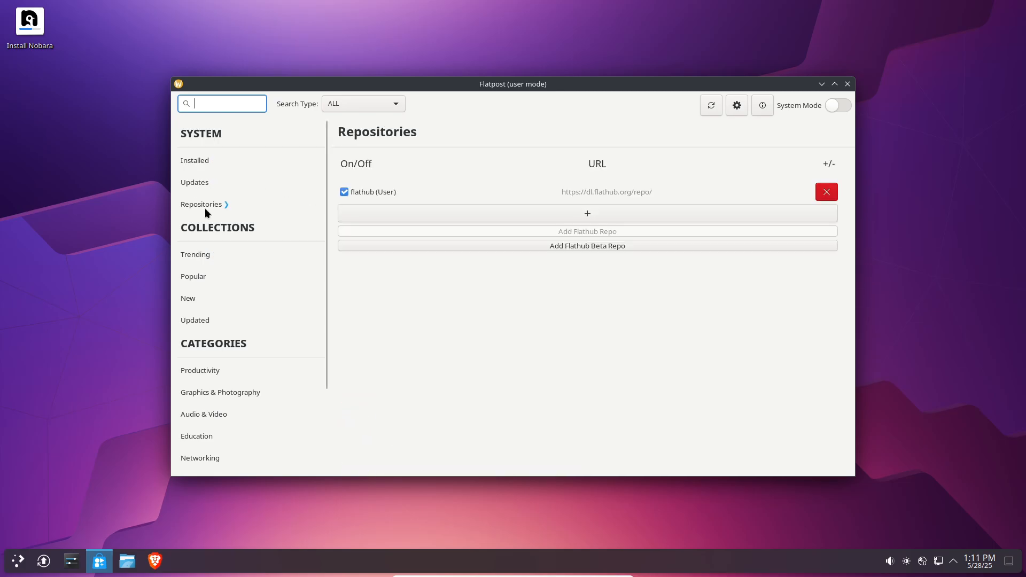
click(195, 254)
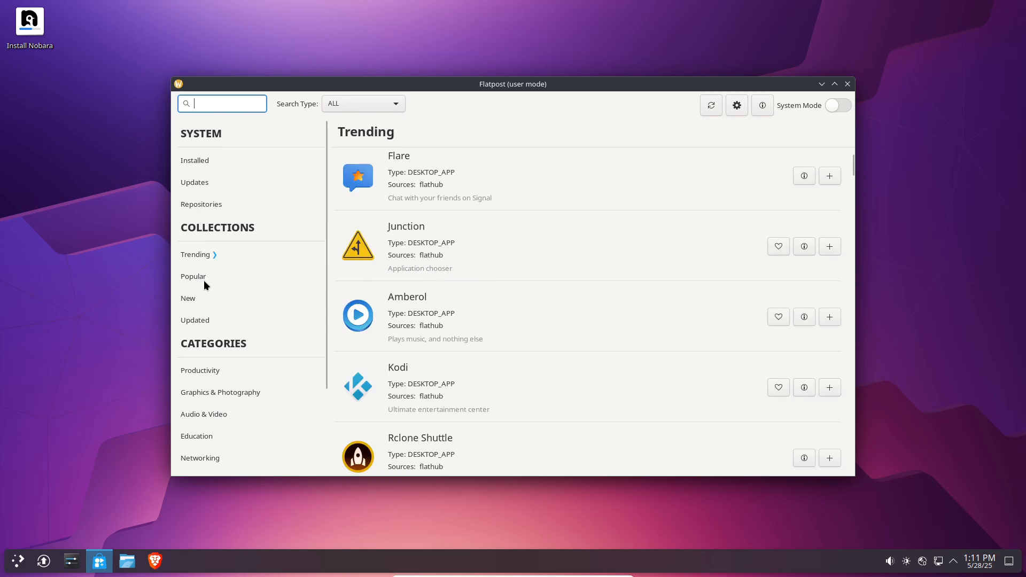
click(188, 298)
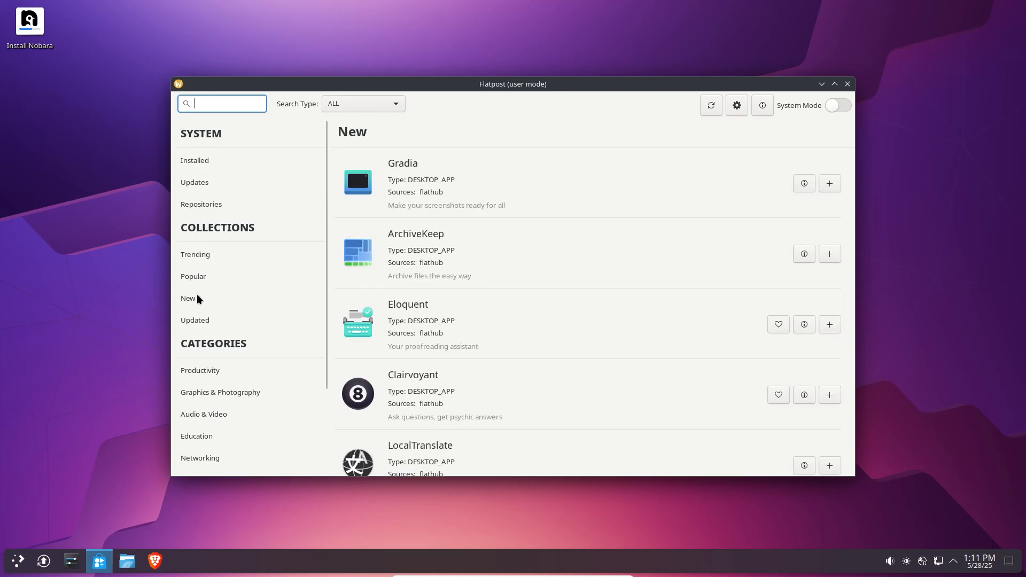
mouse_move(199, 325)
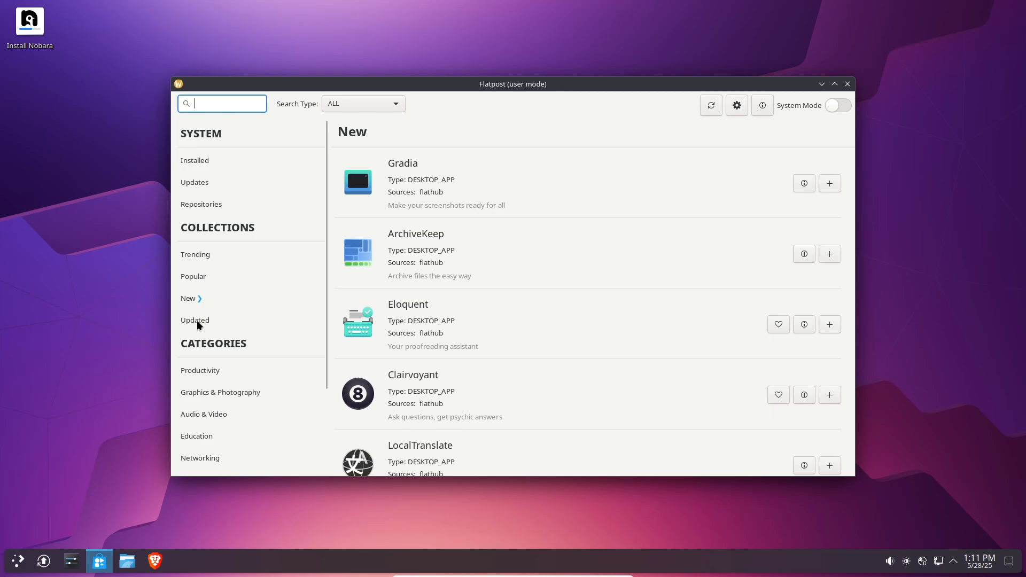
Browse Graphics & Photography, Networking, Games and Utilities, then close Flatpost
click(220, 392)
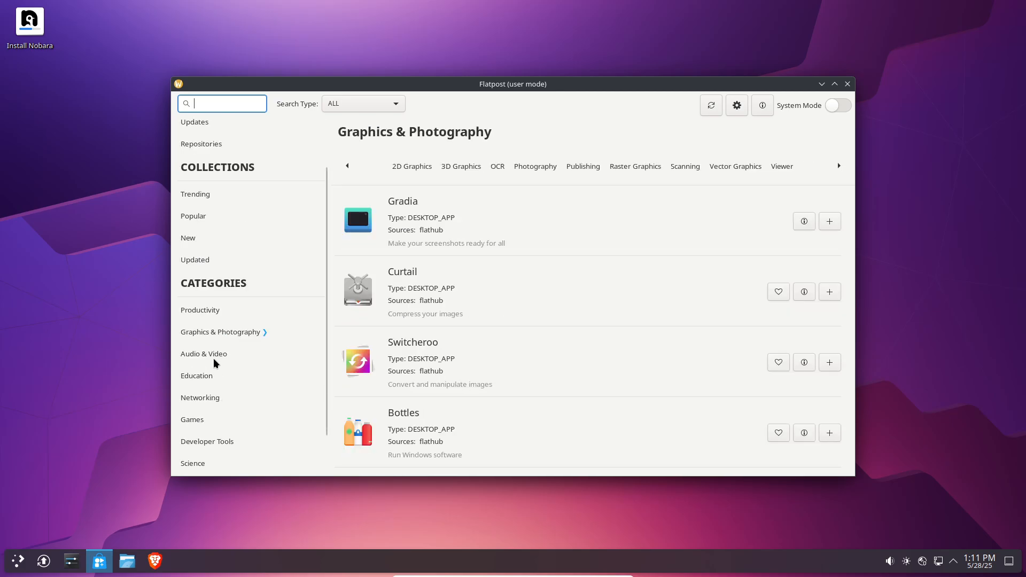
click(200, 398)
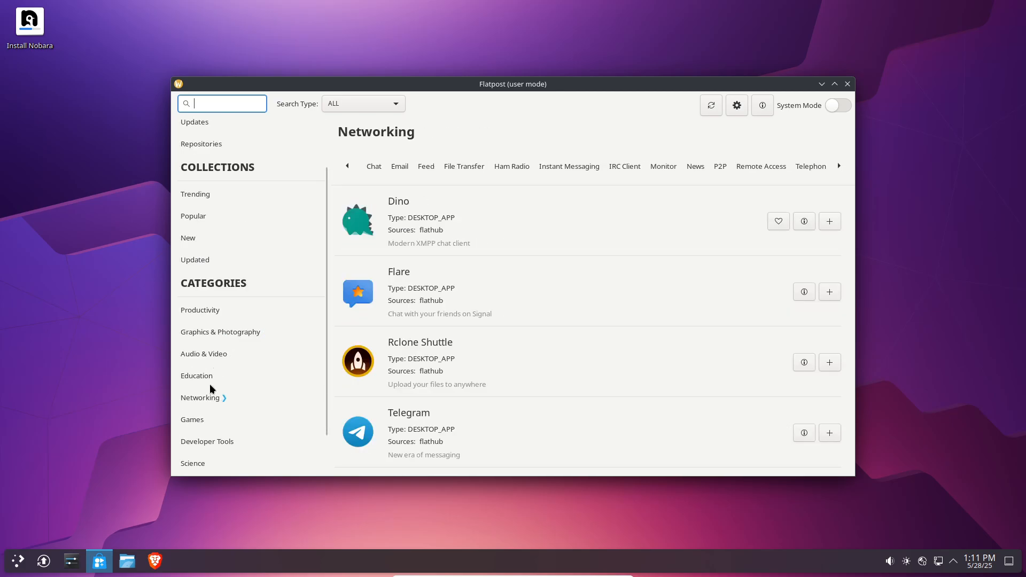
click(192, 419)
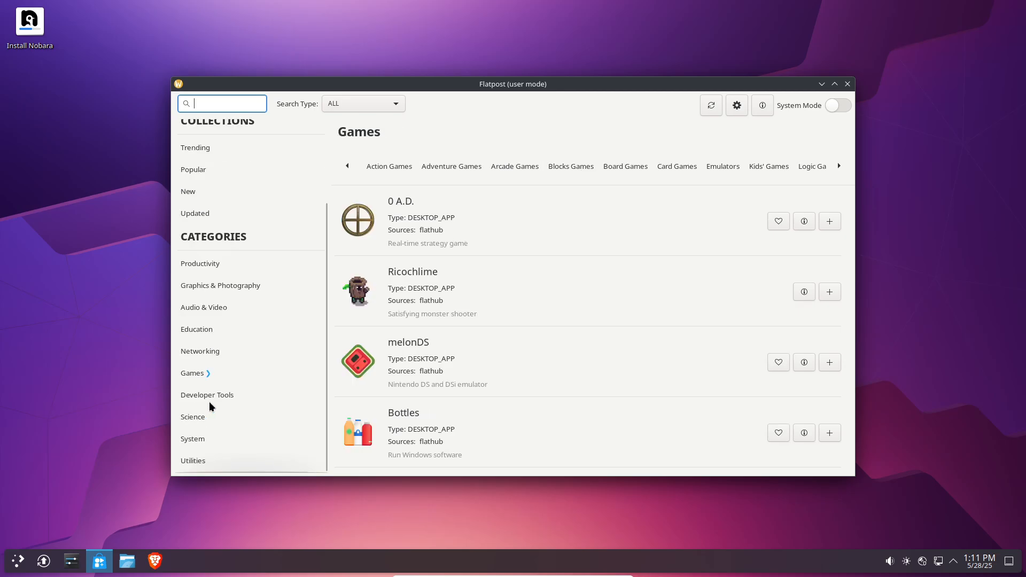
click(193, 459)
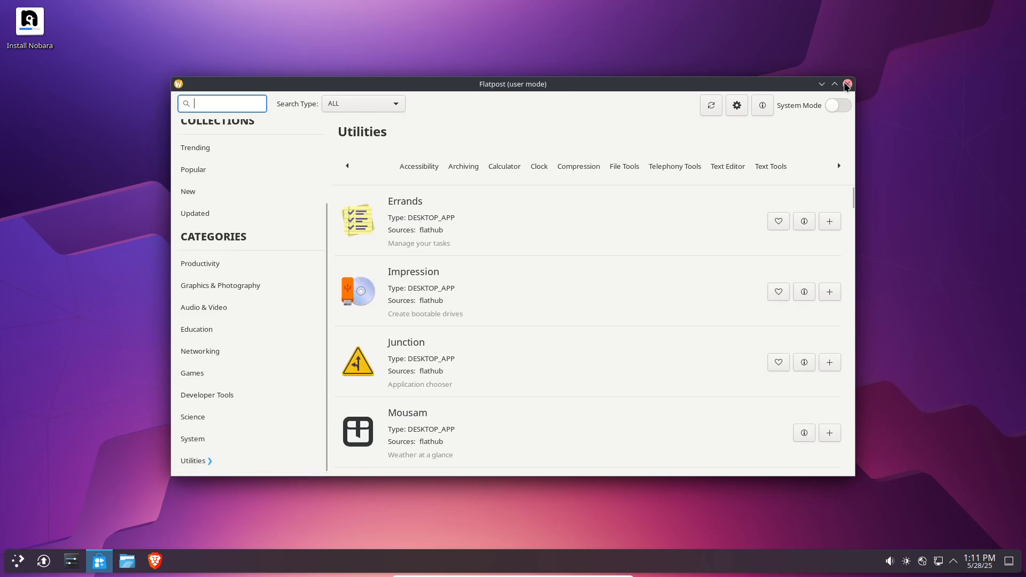
click(847, 84)
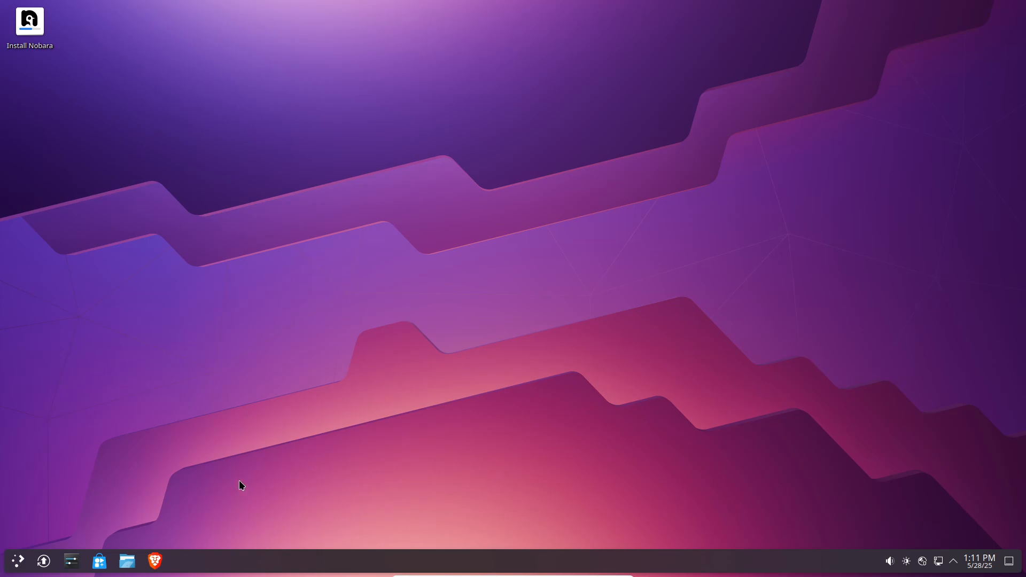
Start and close the Elisa music player, then bring the launcher back up
click(16, 561)
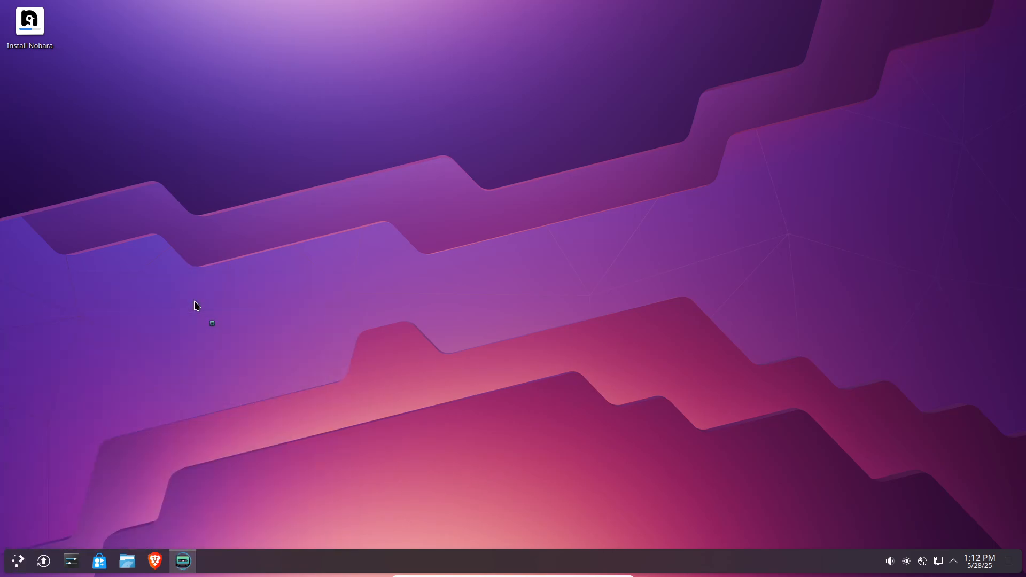
click(182, 561)
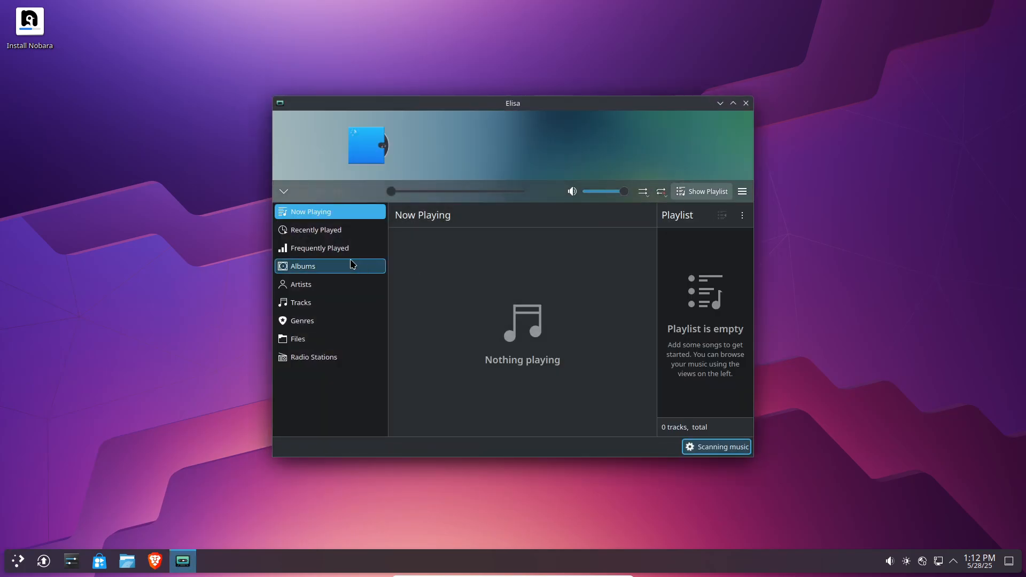
click(745, 102)
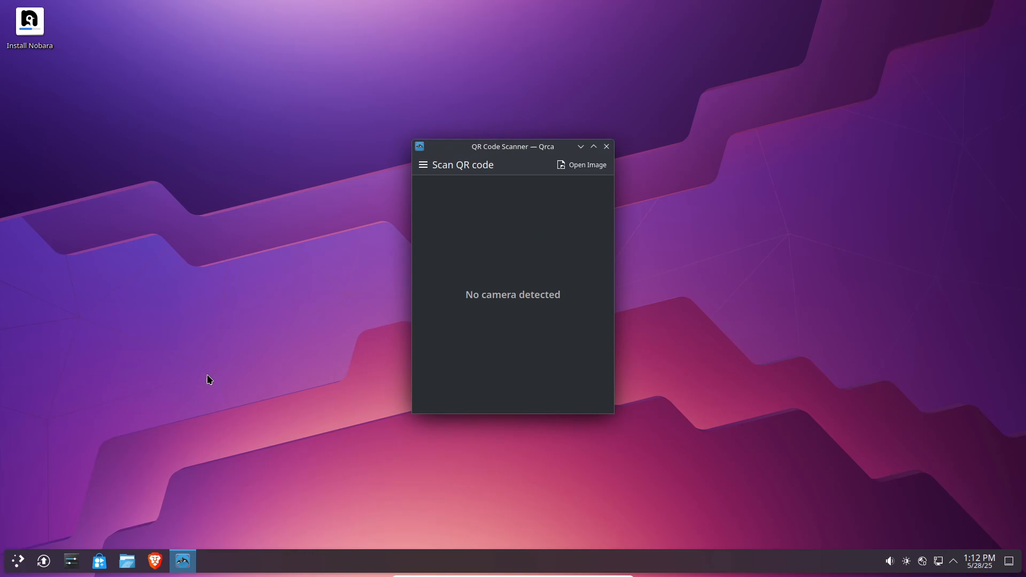
click(16, 560)
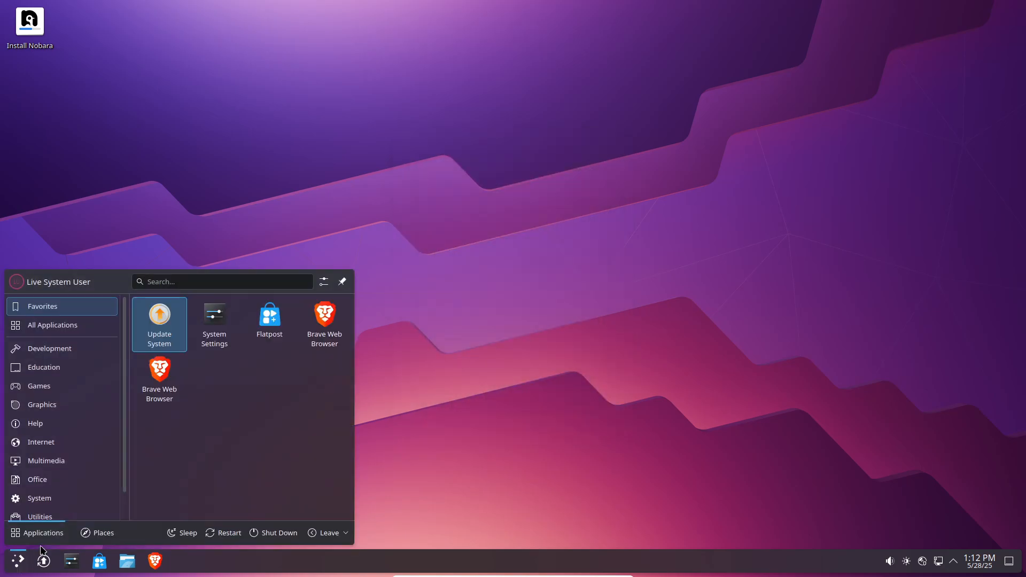
Look through the launcher's System applications and close the launcher
click(39, 498)
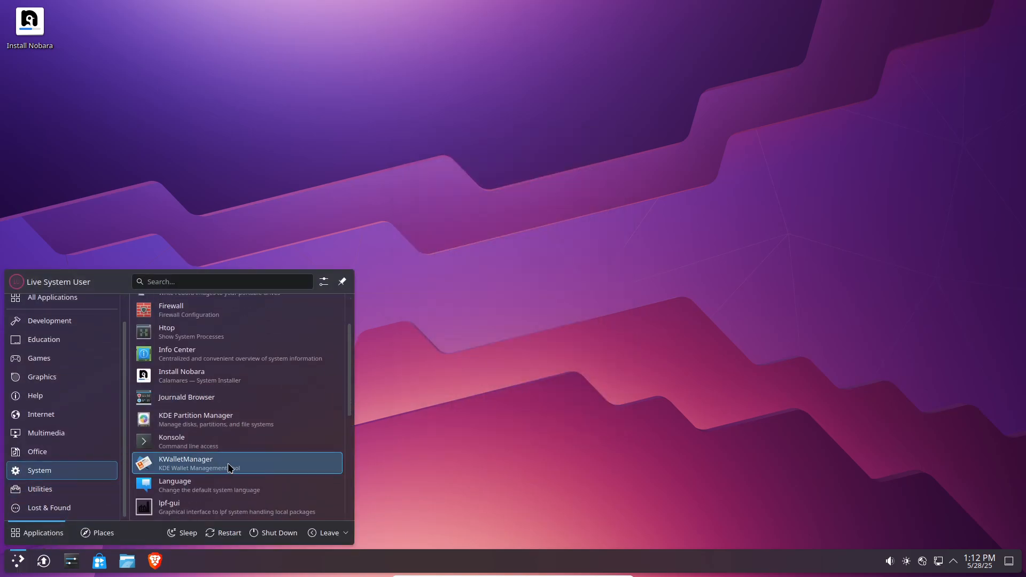
click(167, 331)
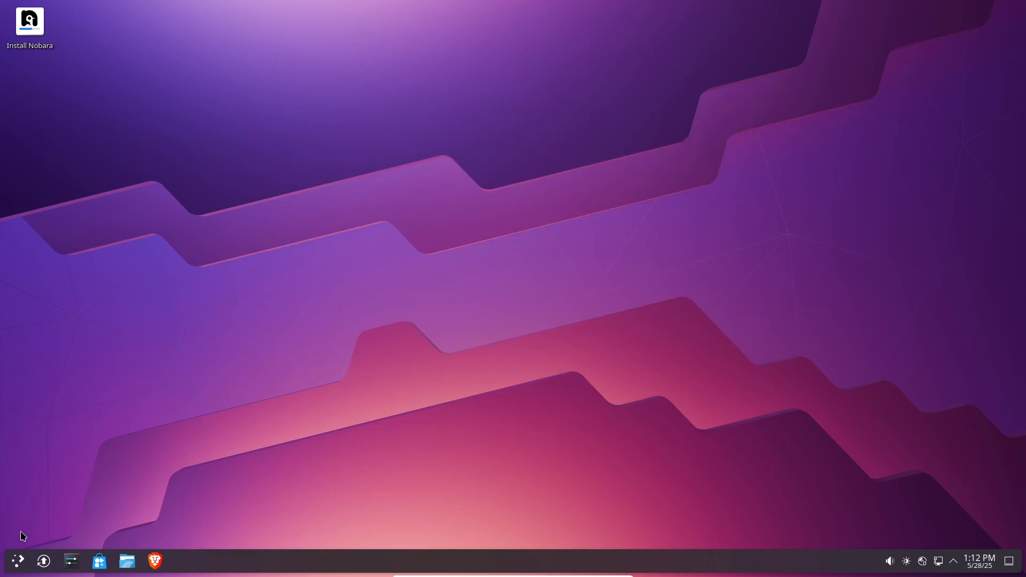
click(16, 560)
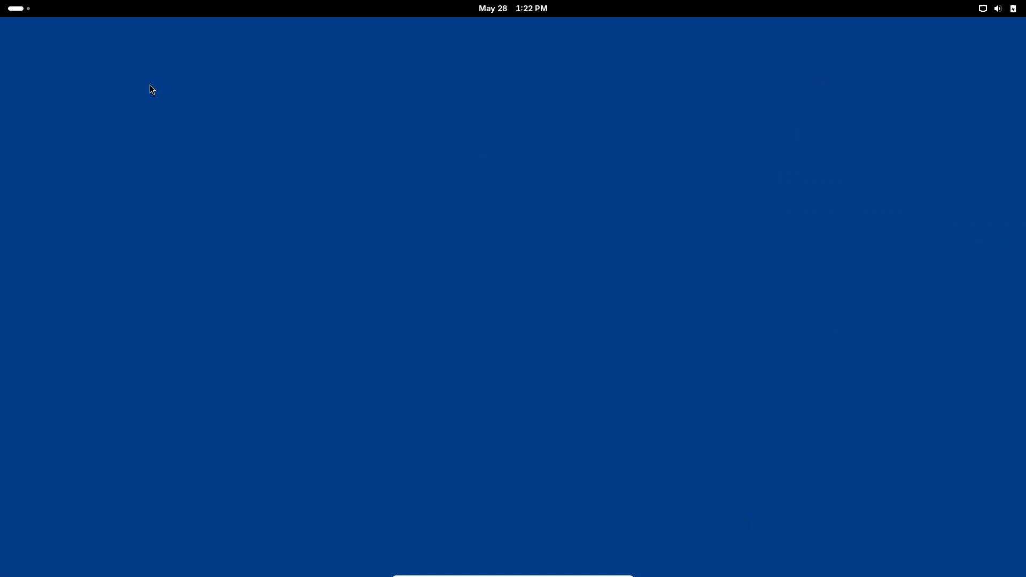
Start a new Terminal window from page two of GNOME's app grid and run neofetch
click(618, 543)
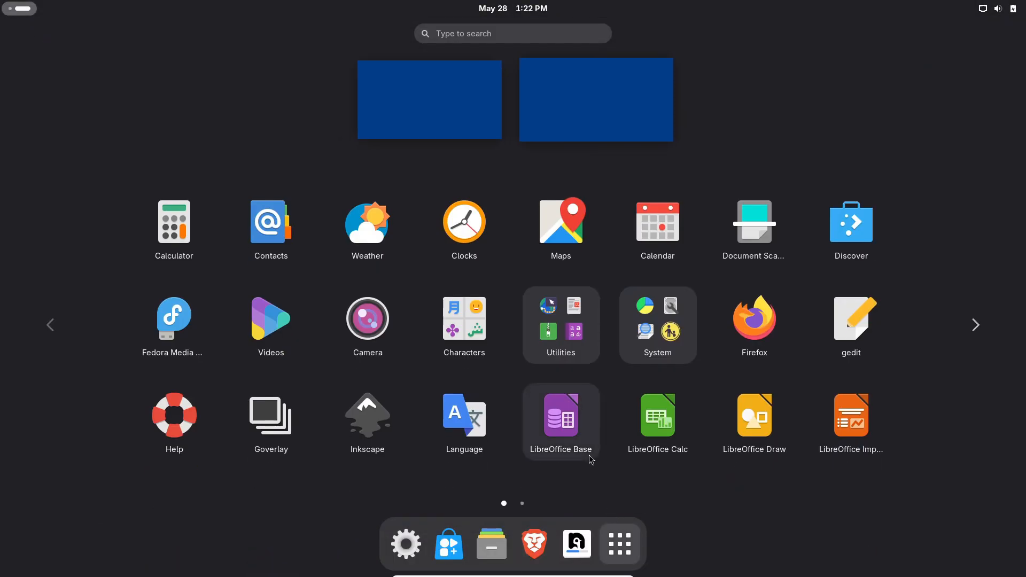
click(975, 325)
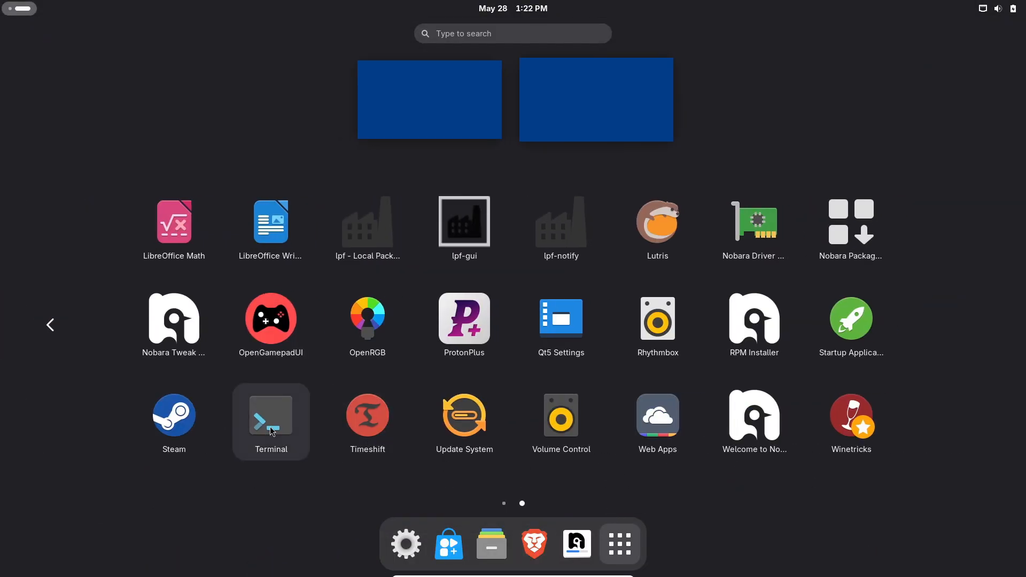
right_click(270, 418)
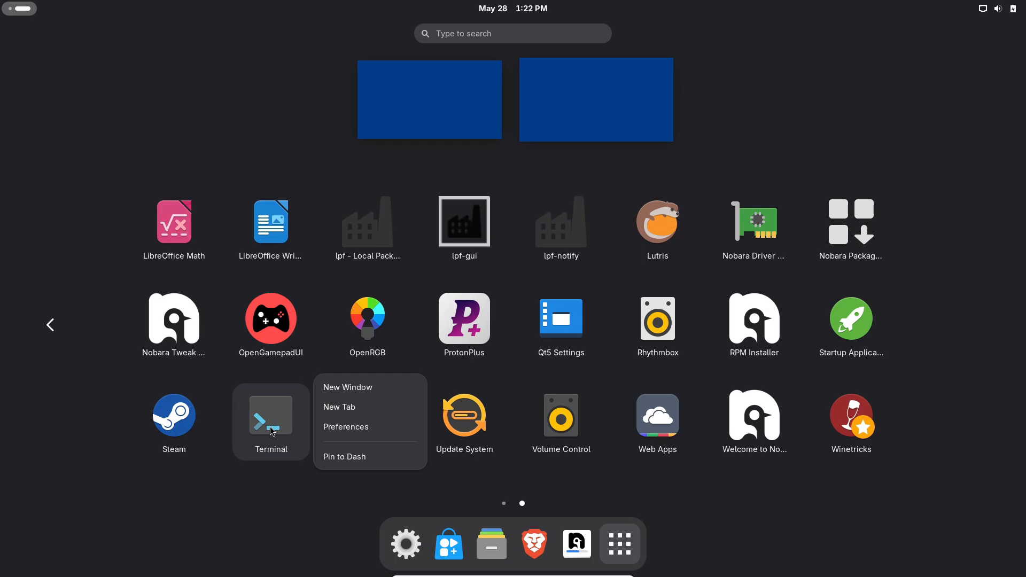
click(348, 387)
text(neofe)
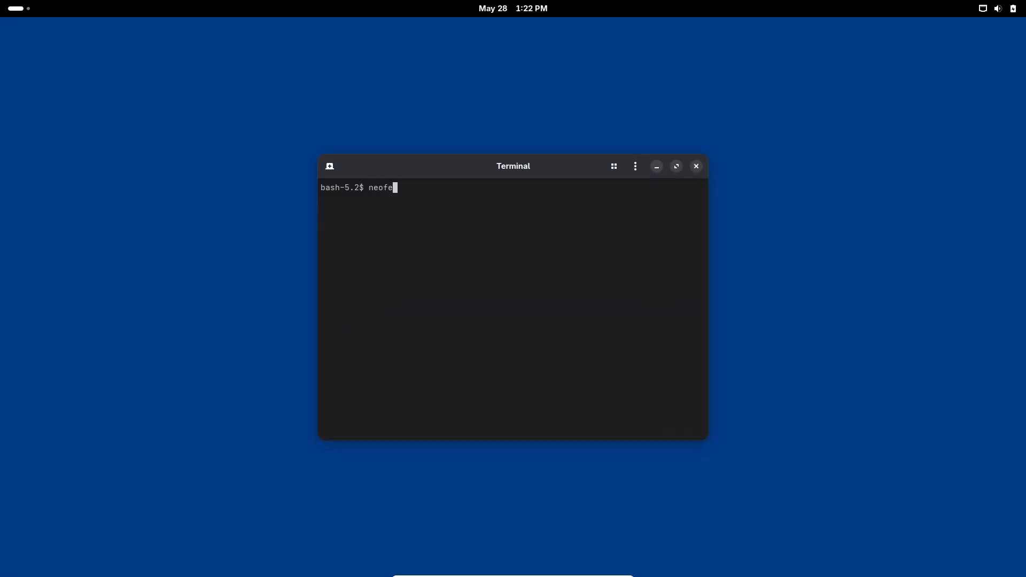
key(Return)
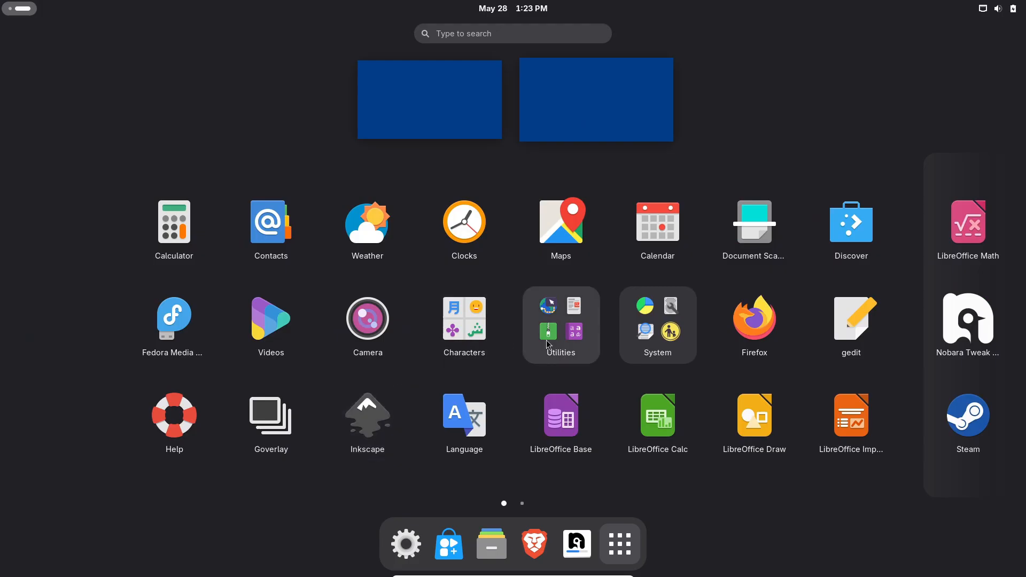
mouse_move(638, 340)
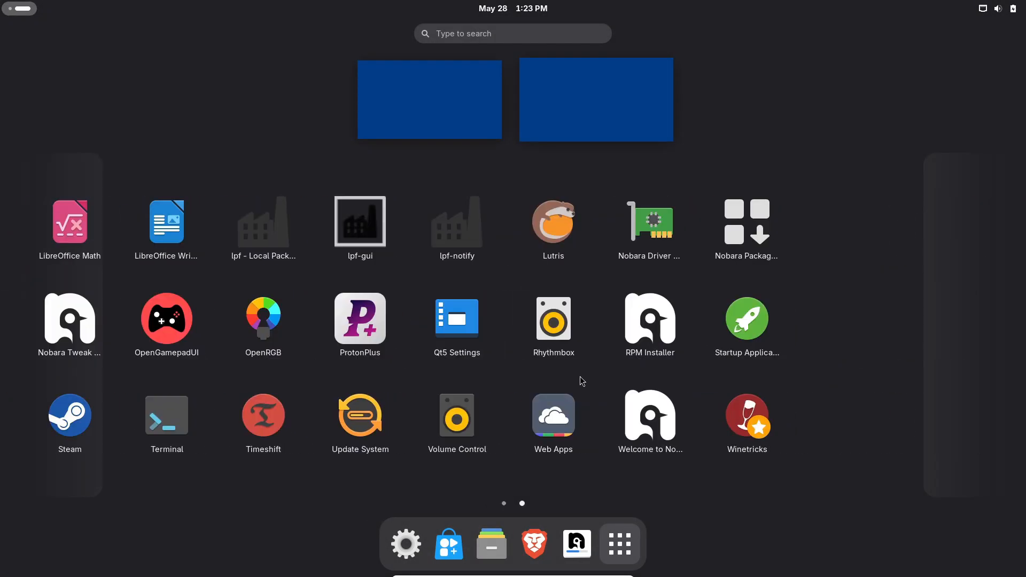
Launch Nobara Tweak Tool and authenticate its superuser request
click(68, 320)
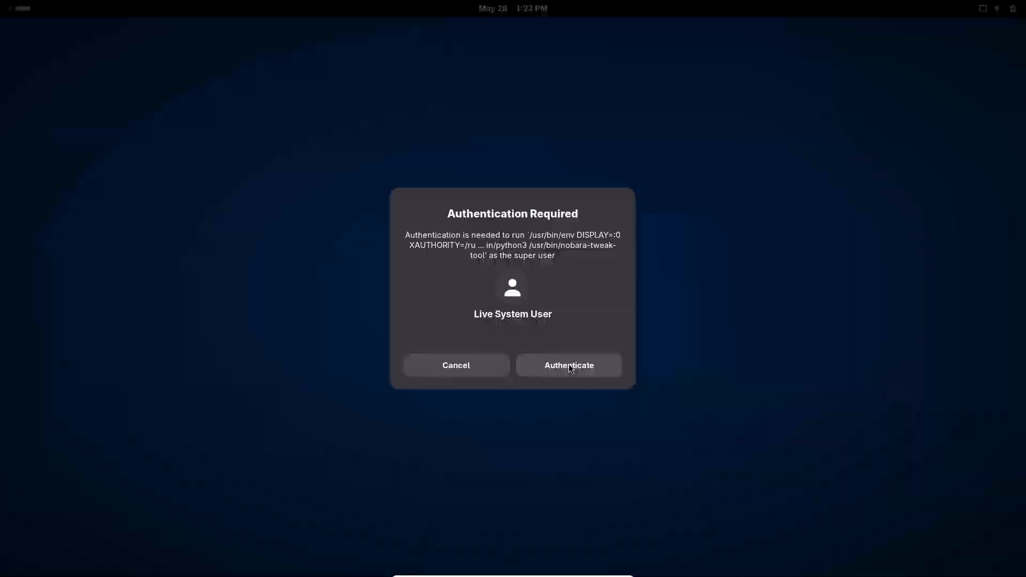
click(568, 365)
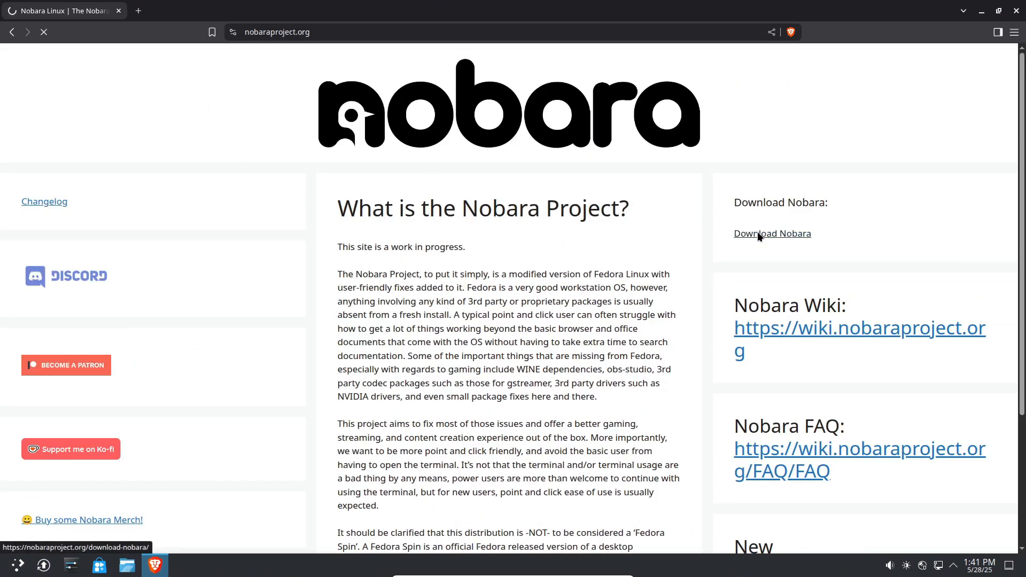
Go to nobaraproject.org's Download Nobara page and review the Standard and Nvidia ISOs
click(771, 234)
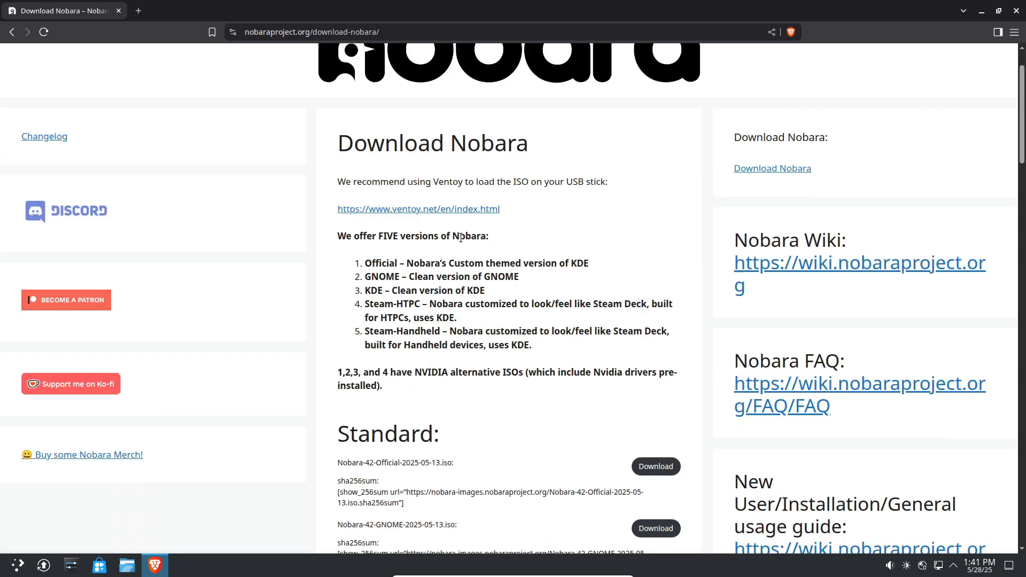
scroll(down, 3)
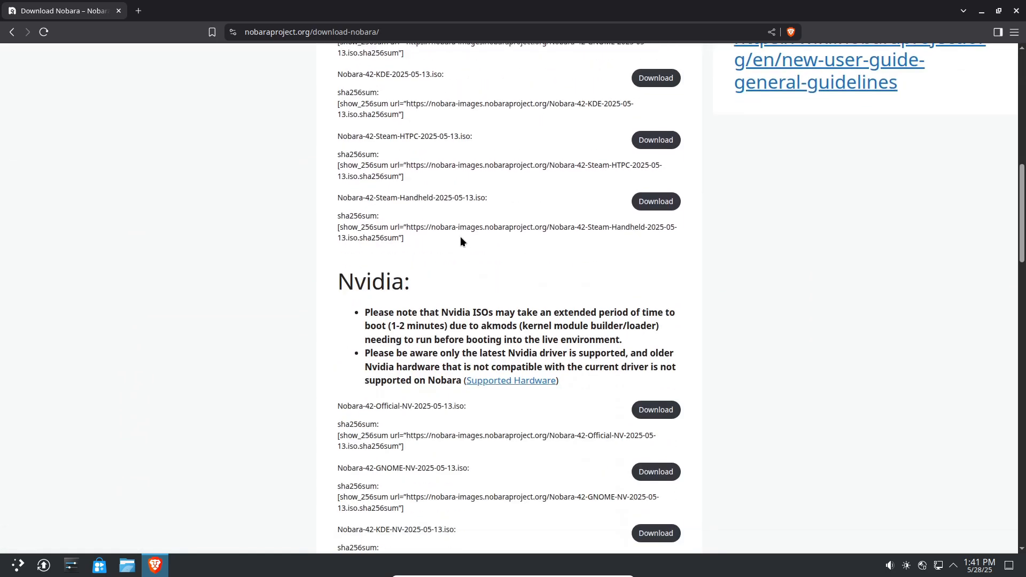
scroll(down, 3)
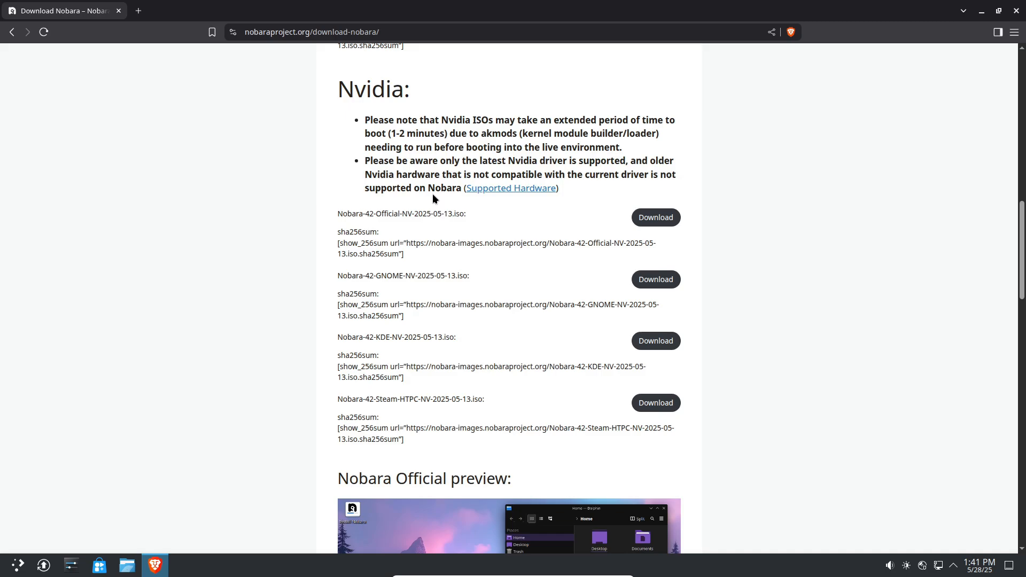
scroll(down, 3)
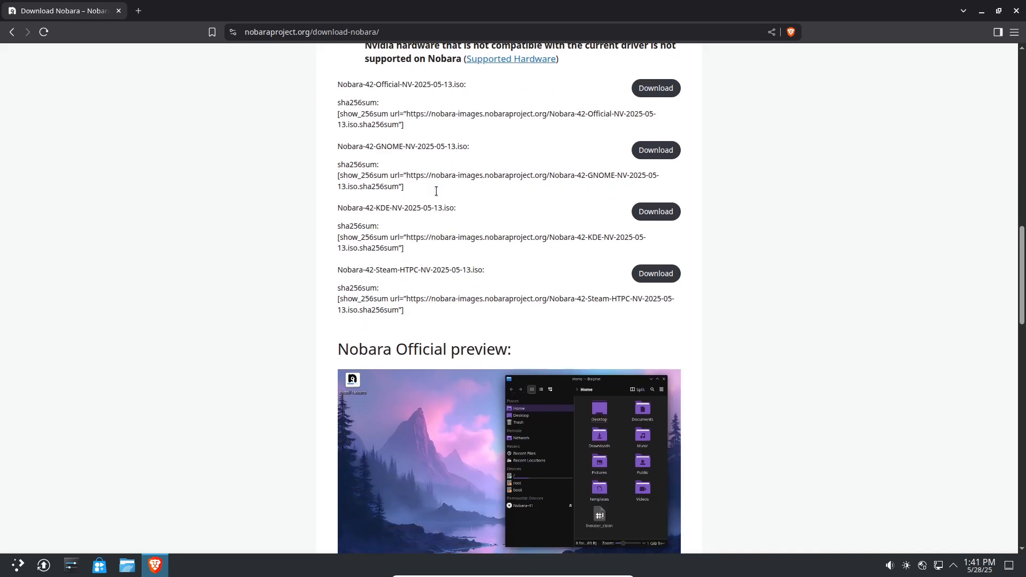
scroll(down, 3)
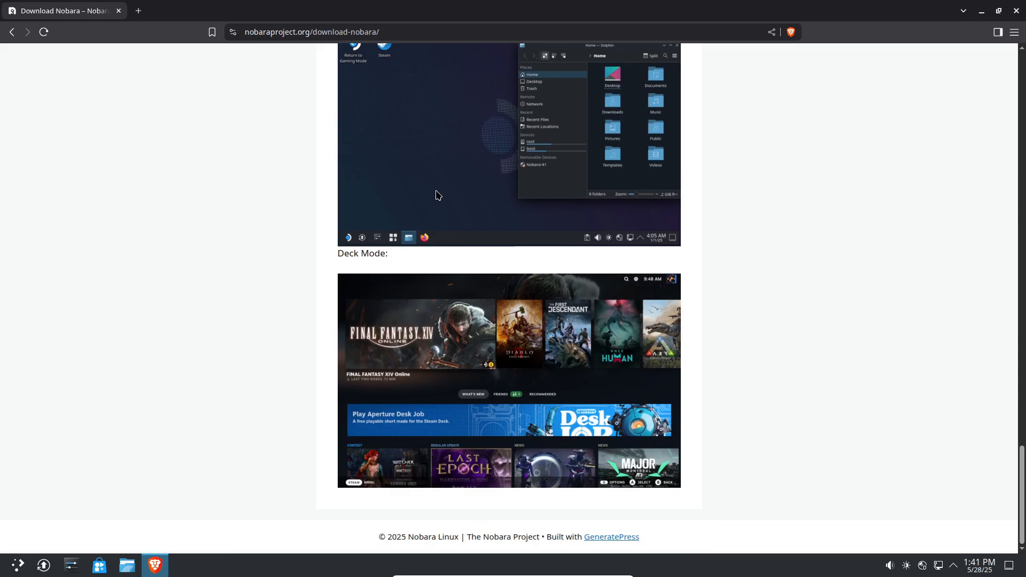
scroll(up, 3)
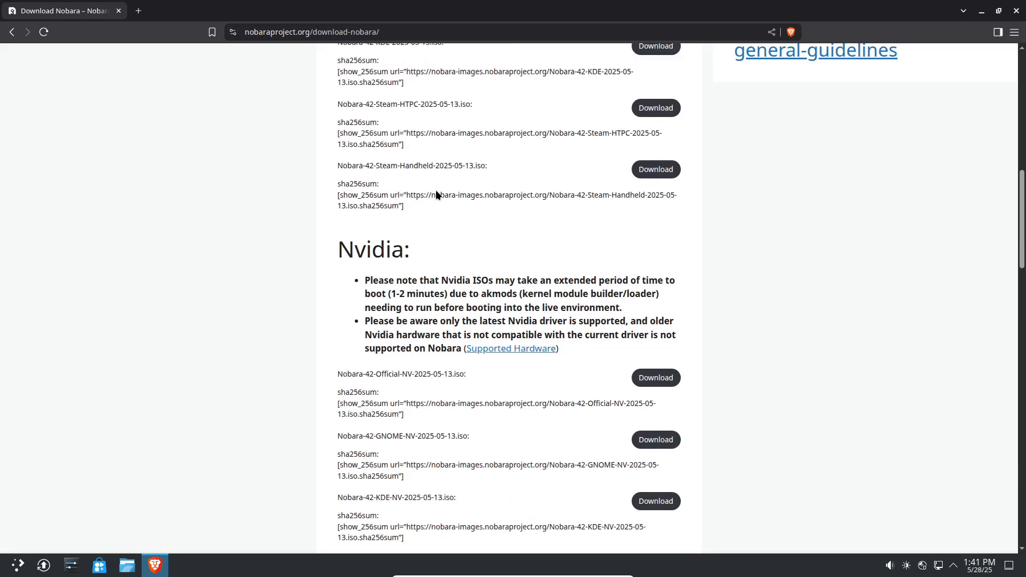